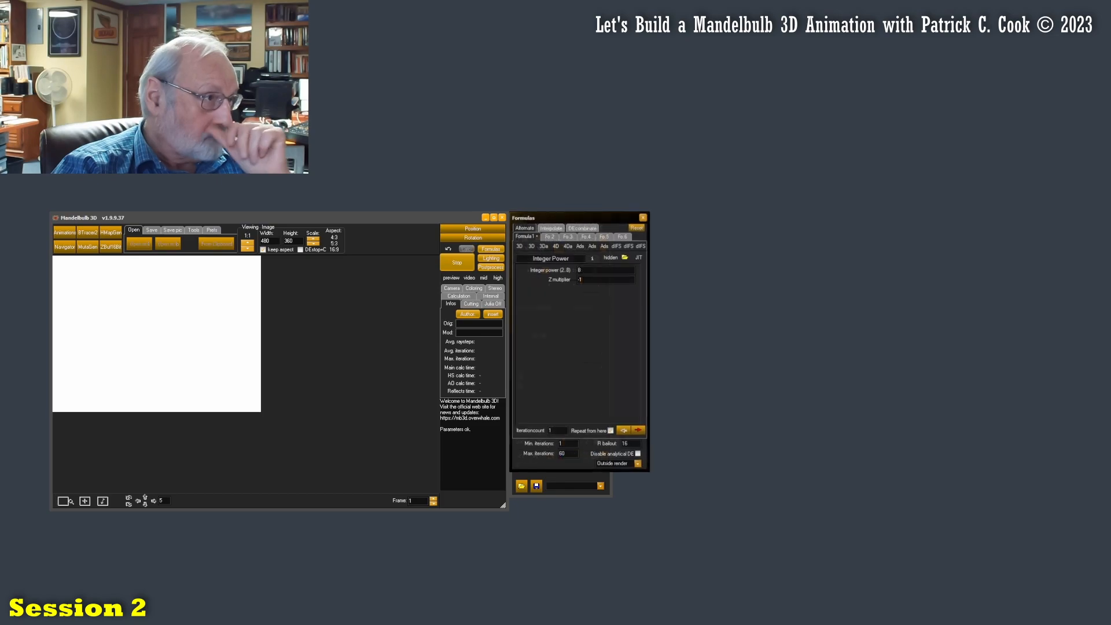
# Step: Render the default Integer Power formula with Calculate 3D to fill the blank preview
pyautogui.click(457, 262)
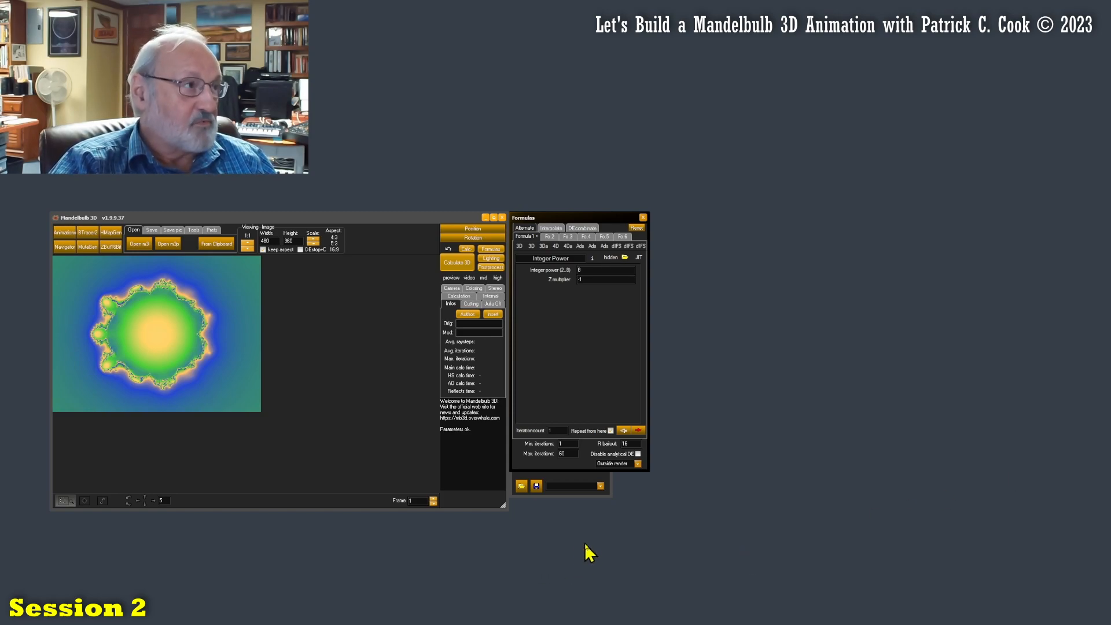
pyautogui.moveTo(487, 569)
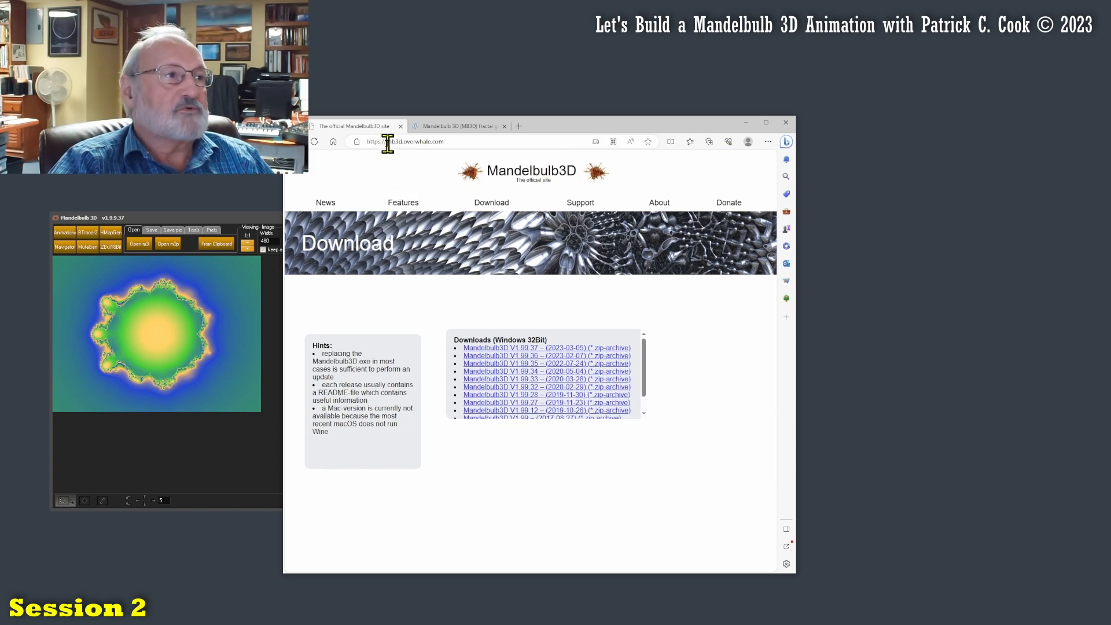
# Step: Reload mb3d.overwhale.com from the address bar to reach the News home page
pyautogui.click(404, 141)
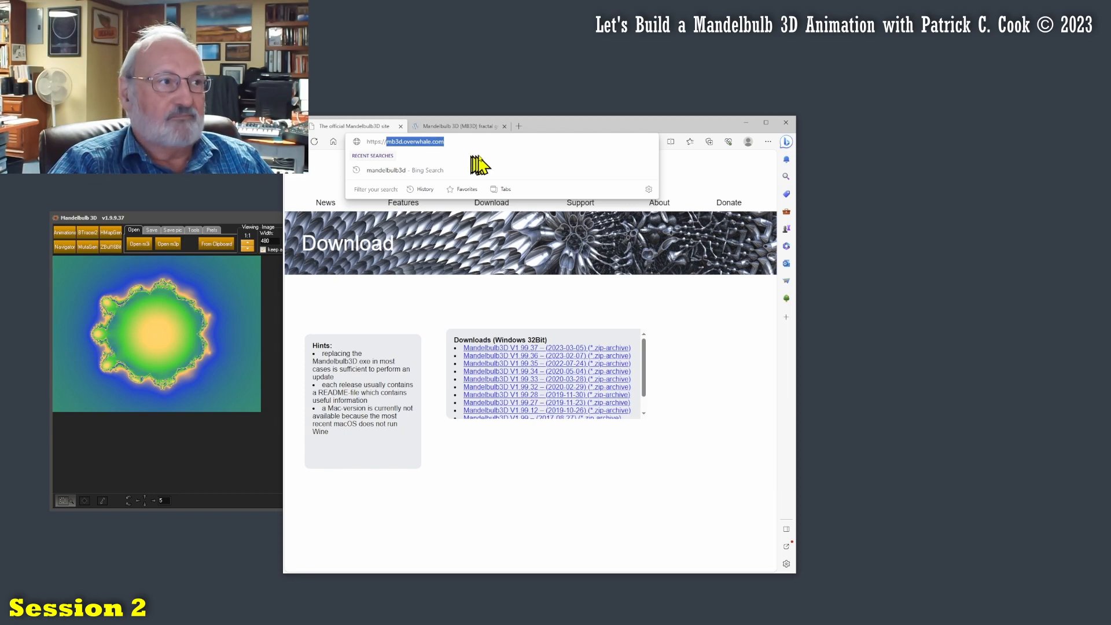
pyautogui.moveTo(641, 138)
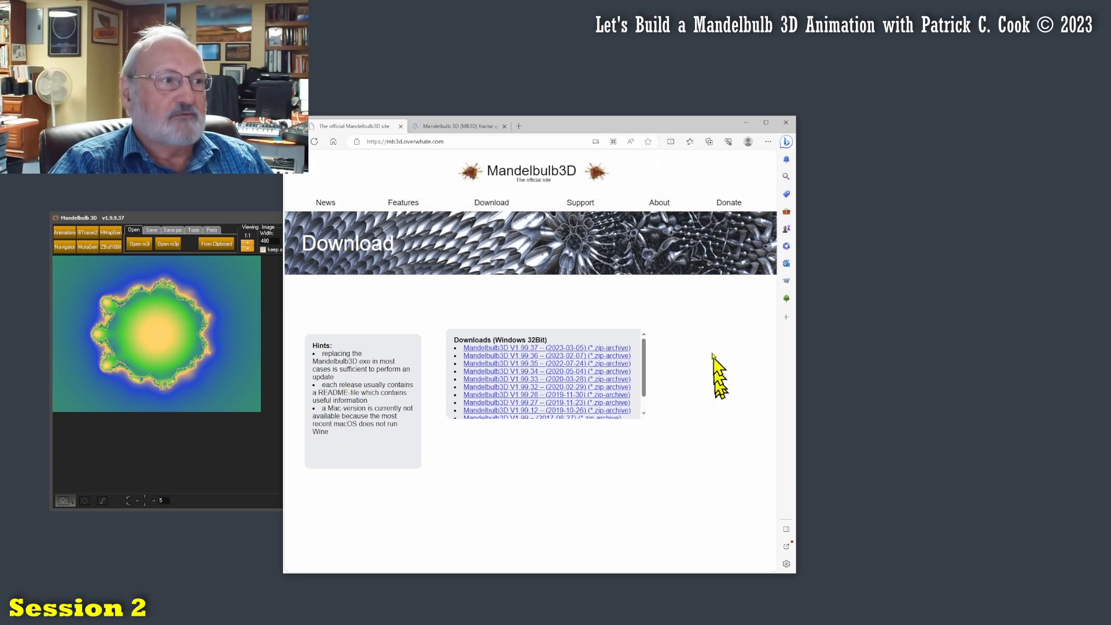
pyautogui.moveTo(712, 237)
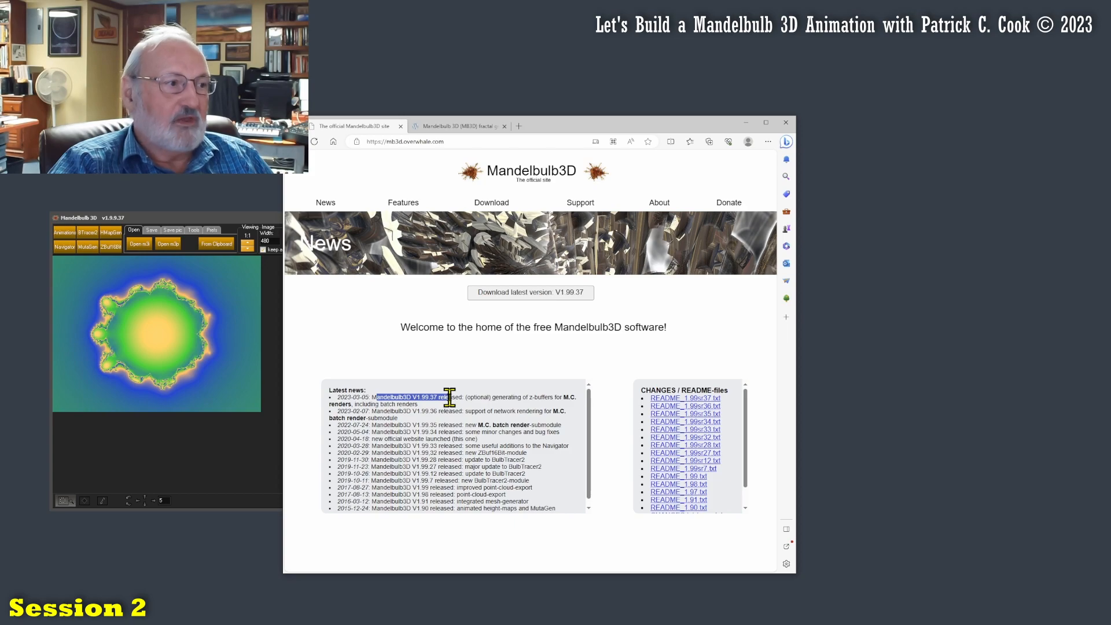
pyautogui.moveTo(535, 276)
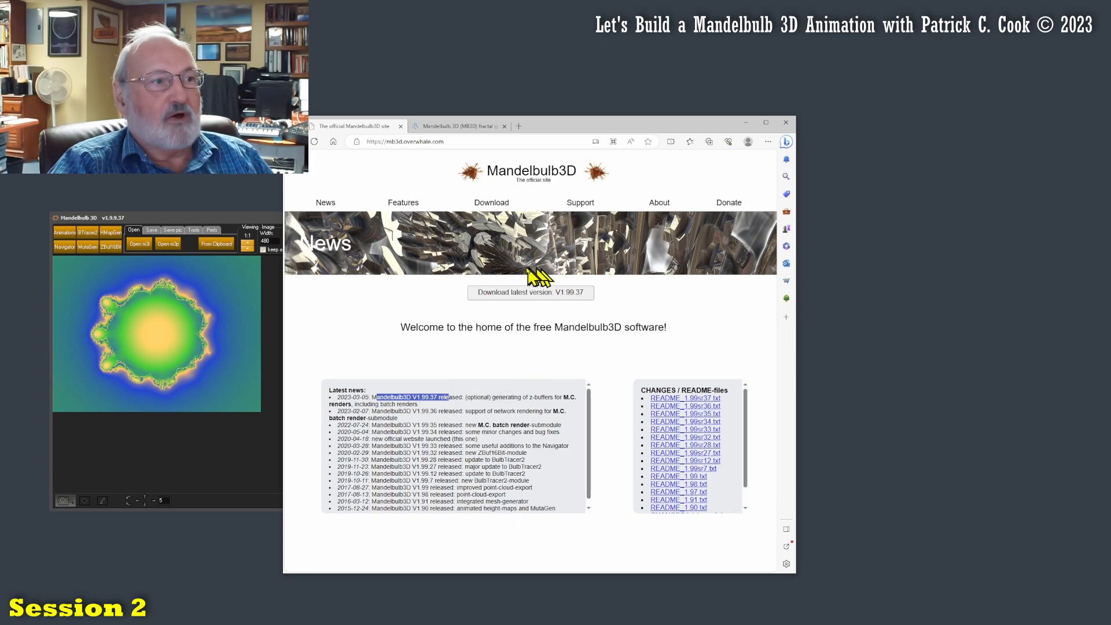
pyautogui.moveTo(577, 294)
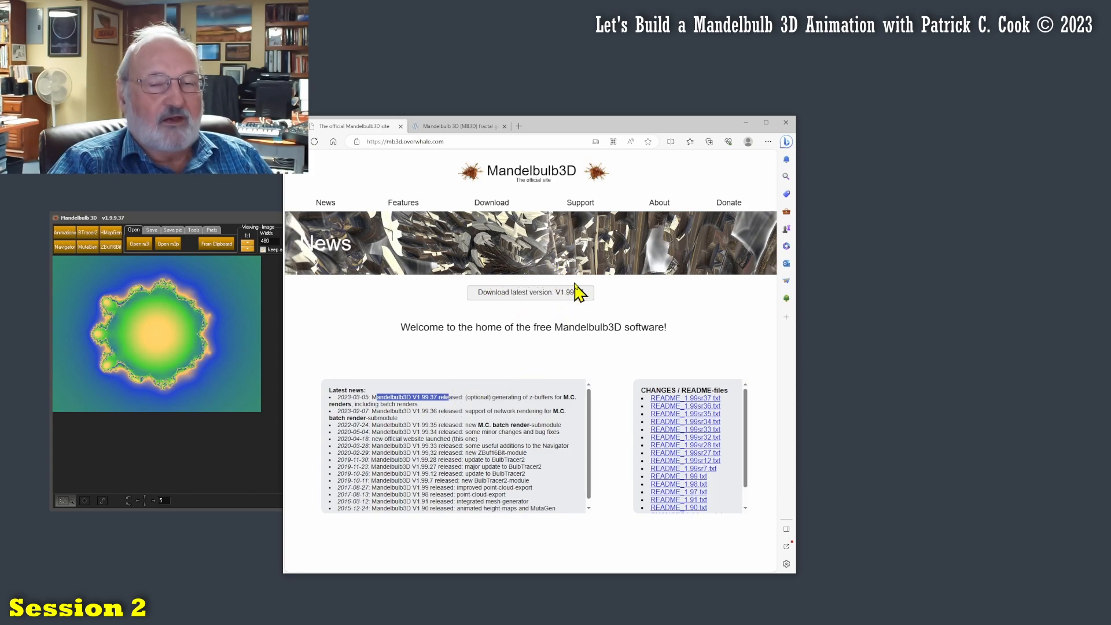
pyautogui.moveTo(571, 292)
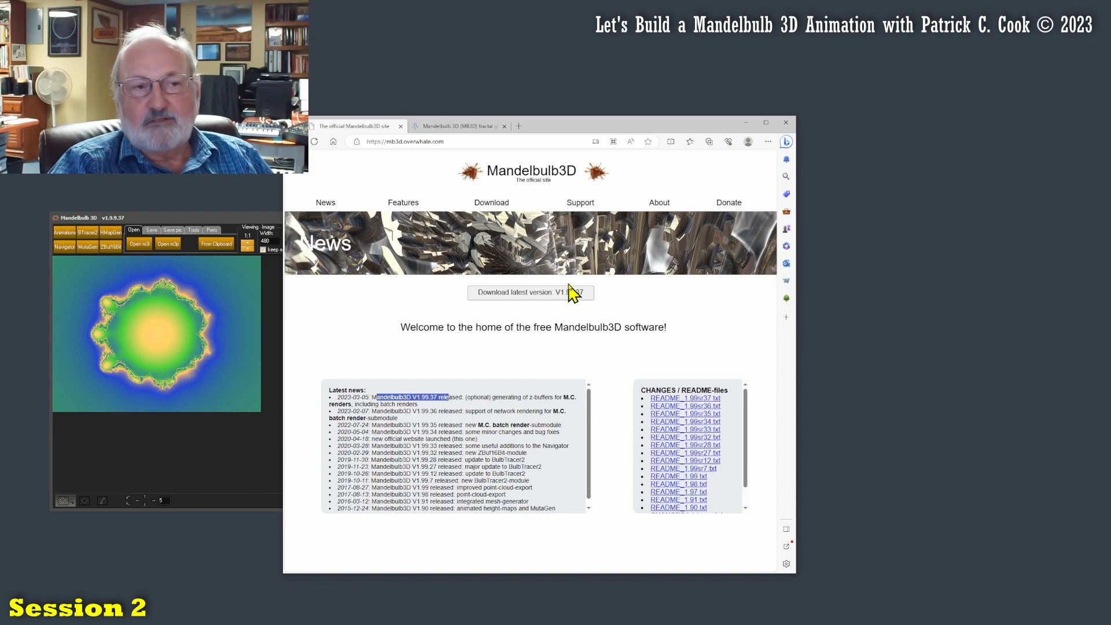
pyautogui.moveTo(478, 397)
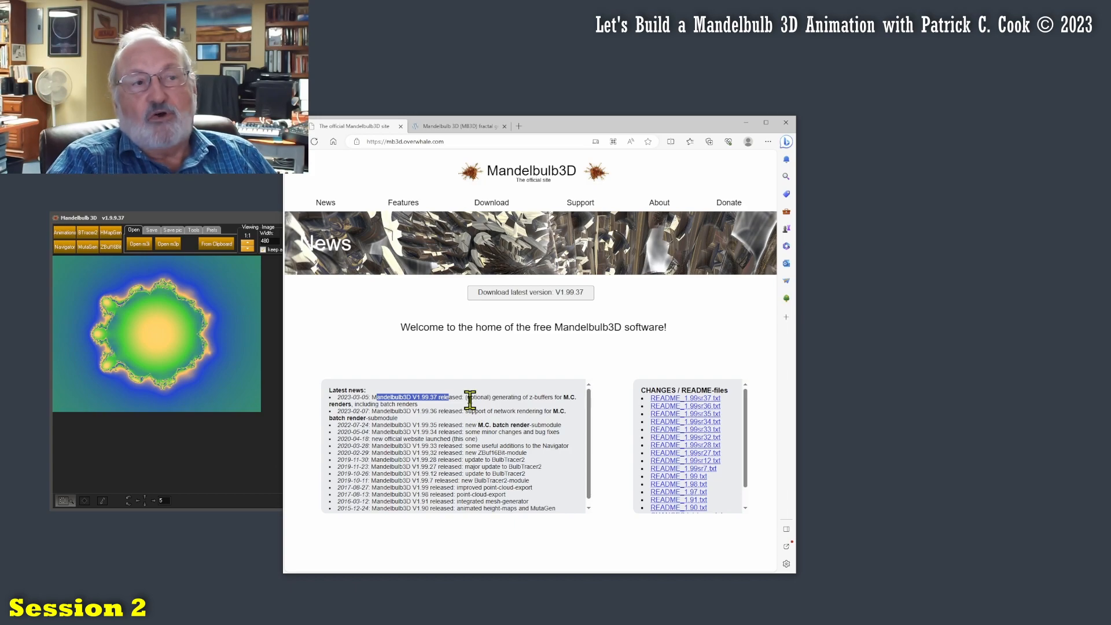
pyautogui.moveTo(460, 414)
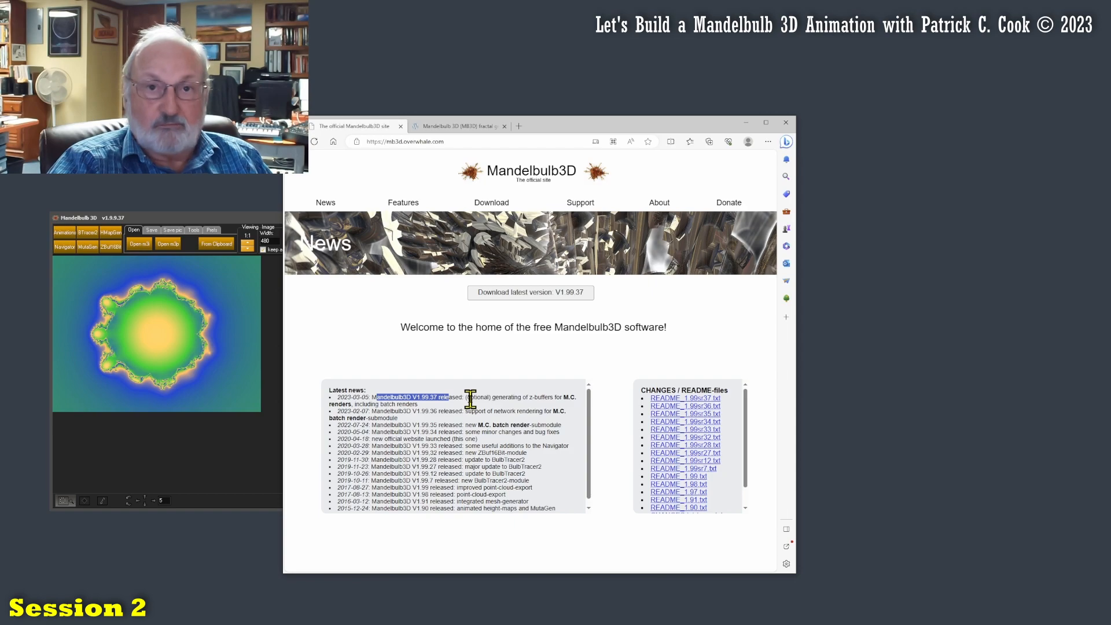
pyautogui.moveTo(650, 211)
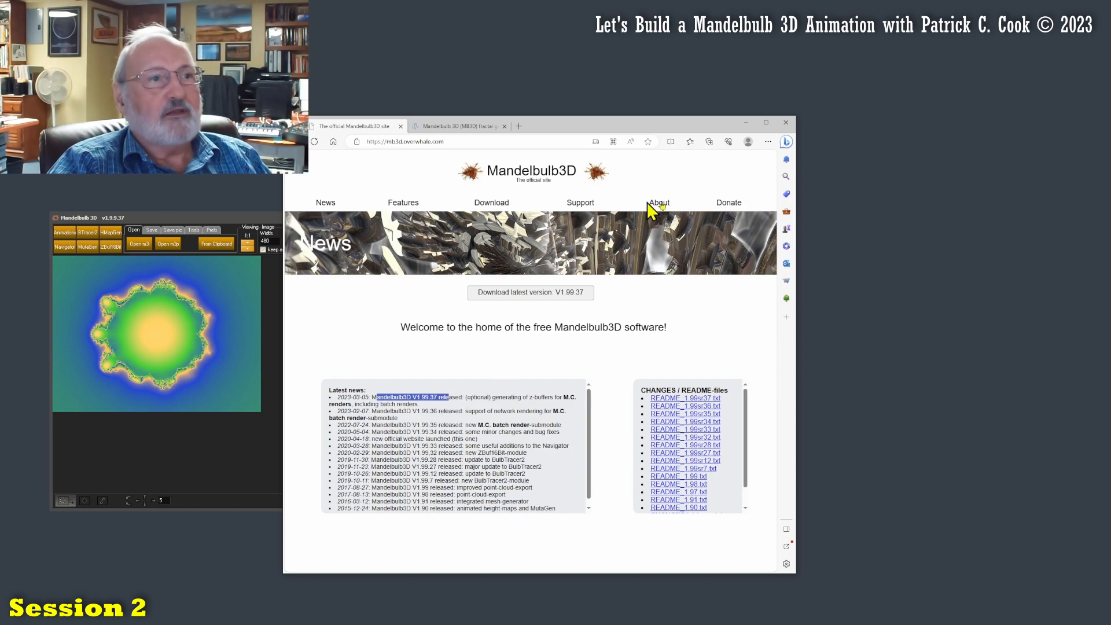
pyautogui.moveTo(658, 213)
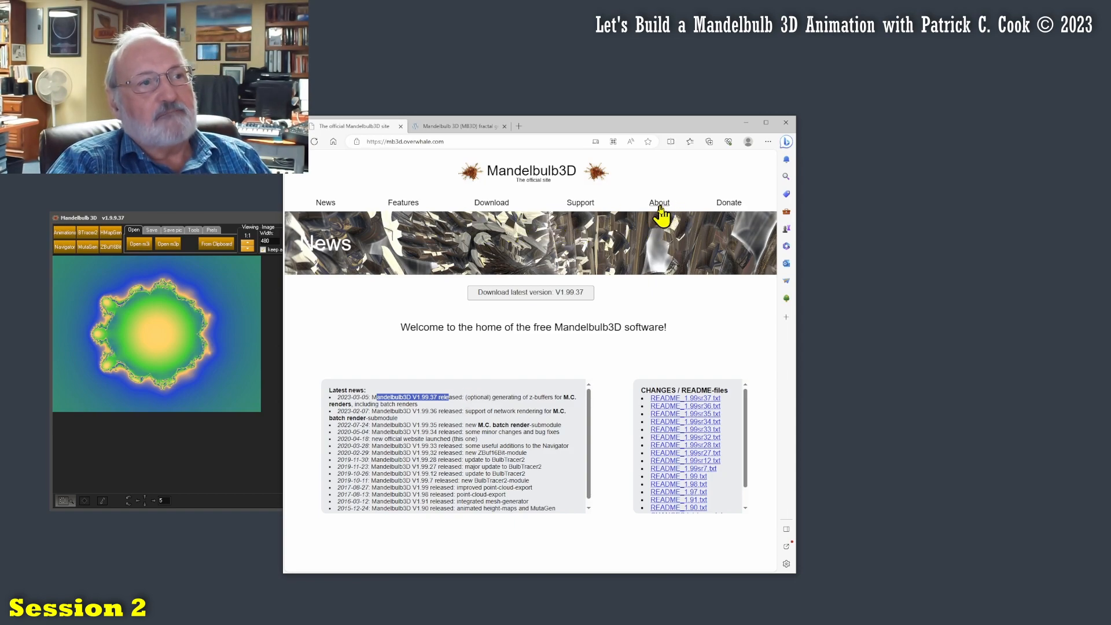
# Step: Read the About page's history, highlighting the original release year, then return to News
pyautogui.click(659, 201)
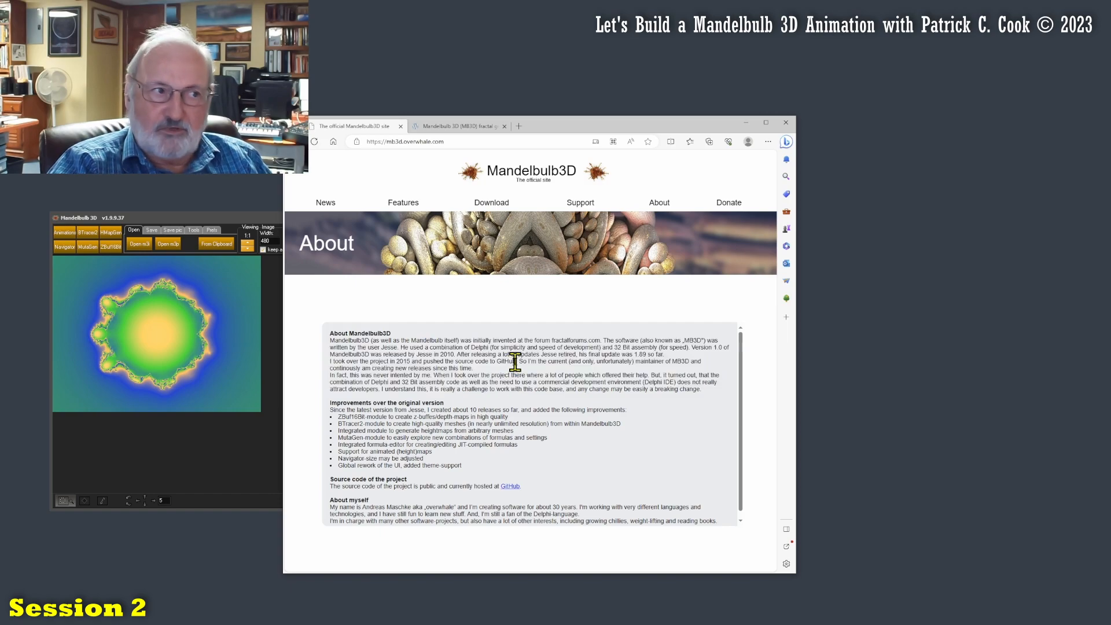
pyautogui.moveTo(432, 354)
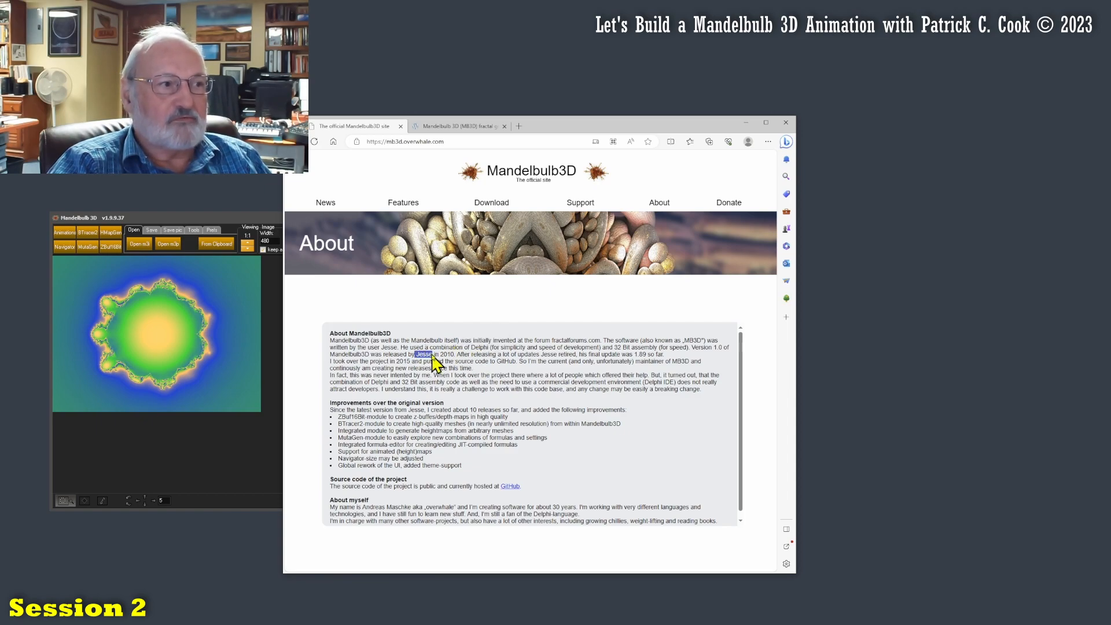
pyautogui.moveTo(553, 372)
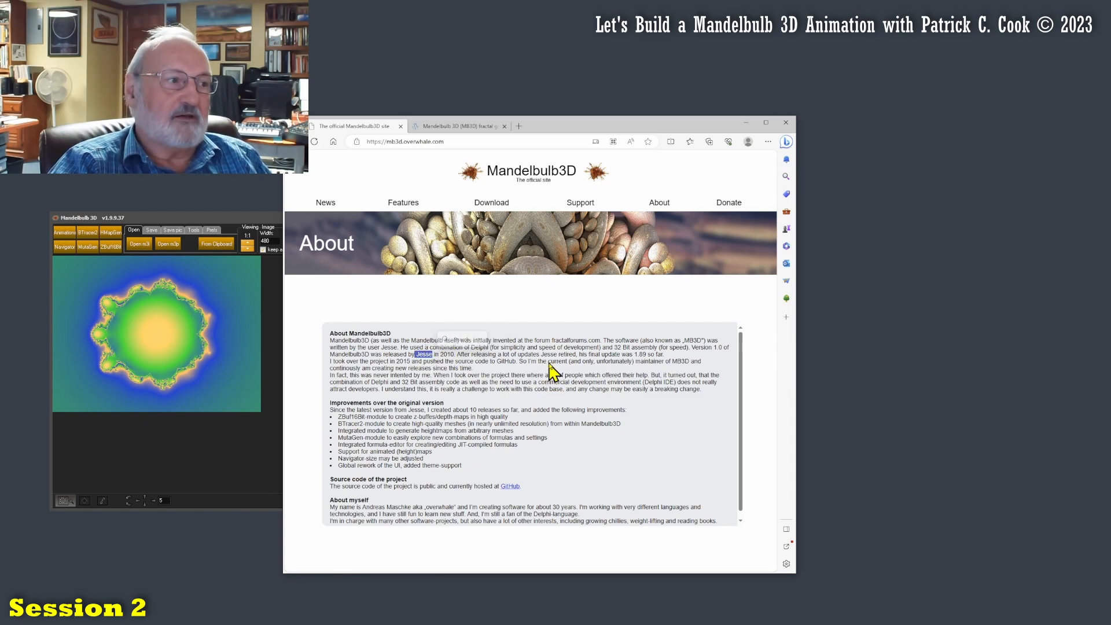
pyautogui.moveTo(545, 371)
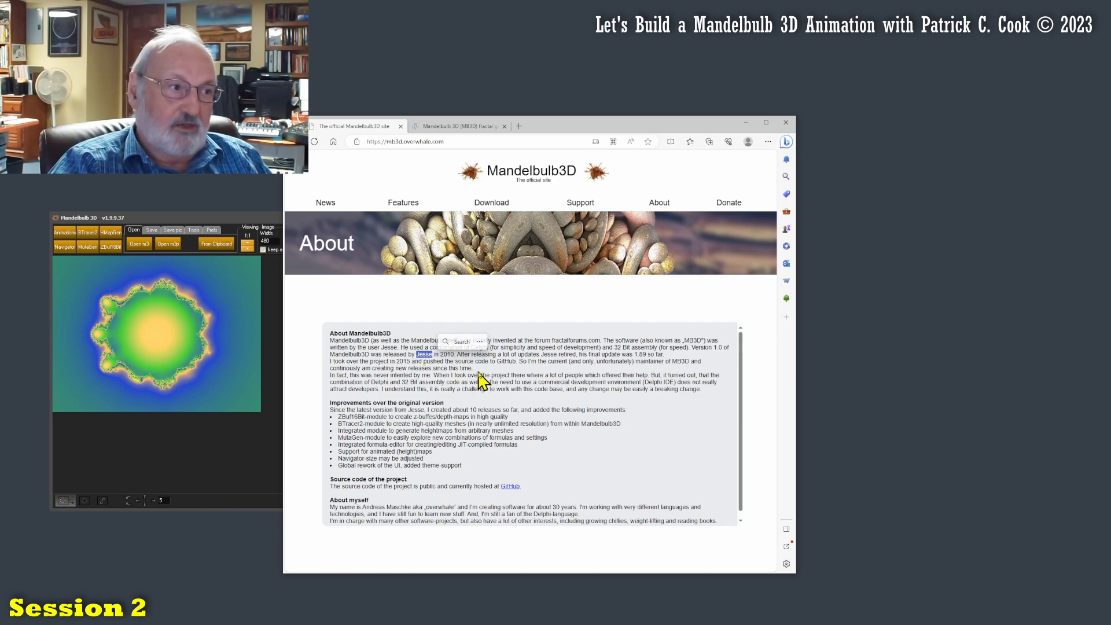
pyautogui.moveTo(510, 357)
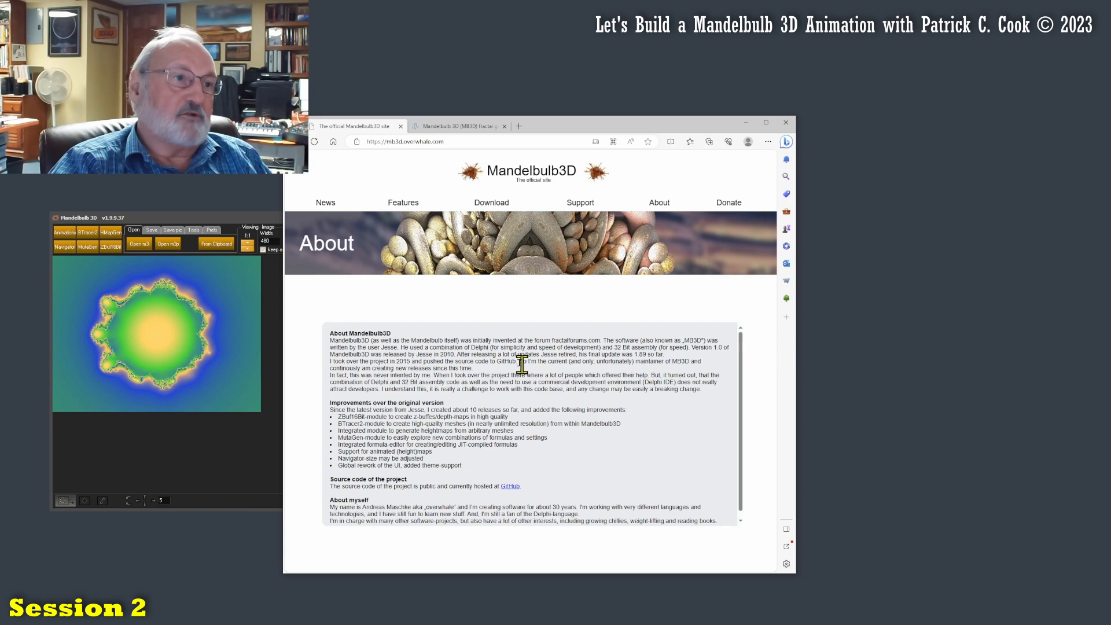
pyautogui.moveTo(527, 374)
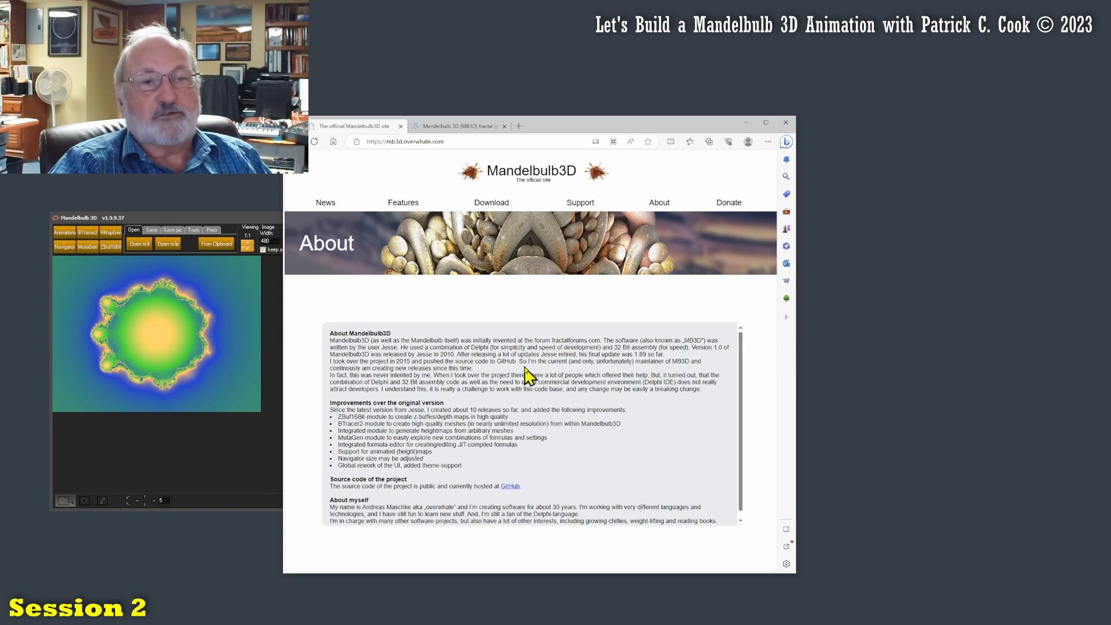
pyautogui.moveTo(514, 354)
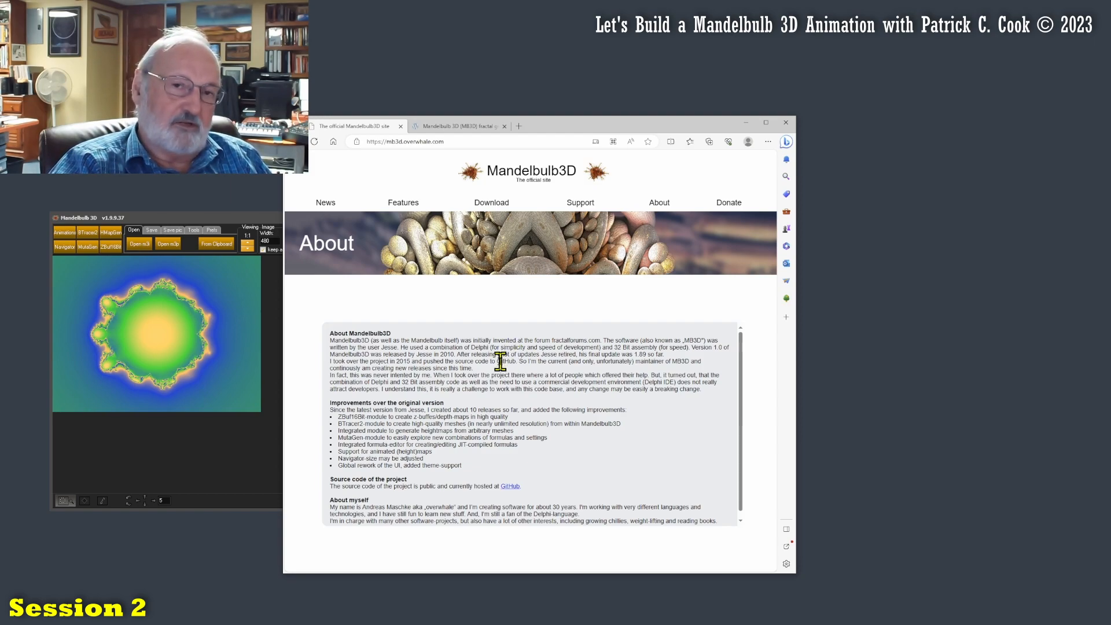
pyautogui.moveTo(507, 374)
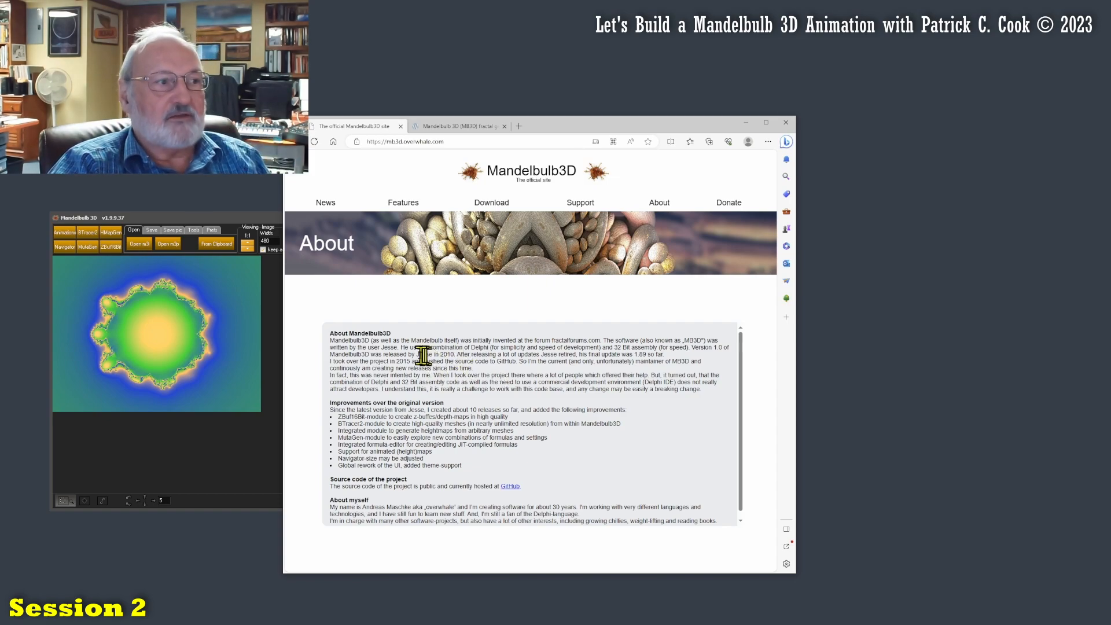
pyautogui.doubleClick(434, 354)
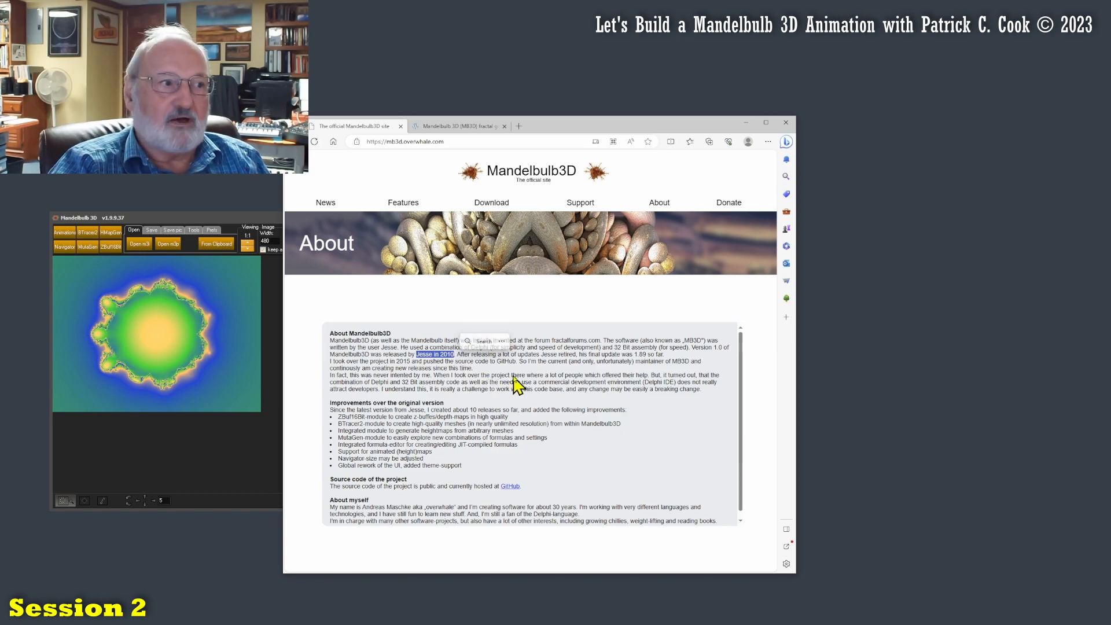
pyautogui.moveTo(534, 364)
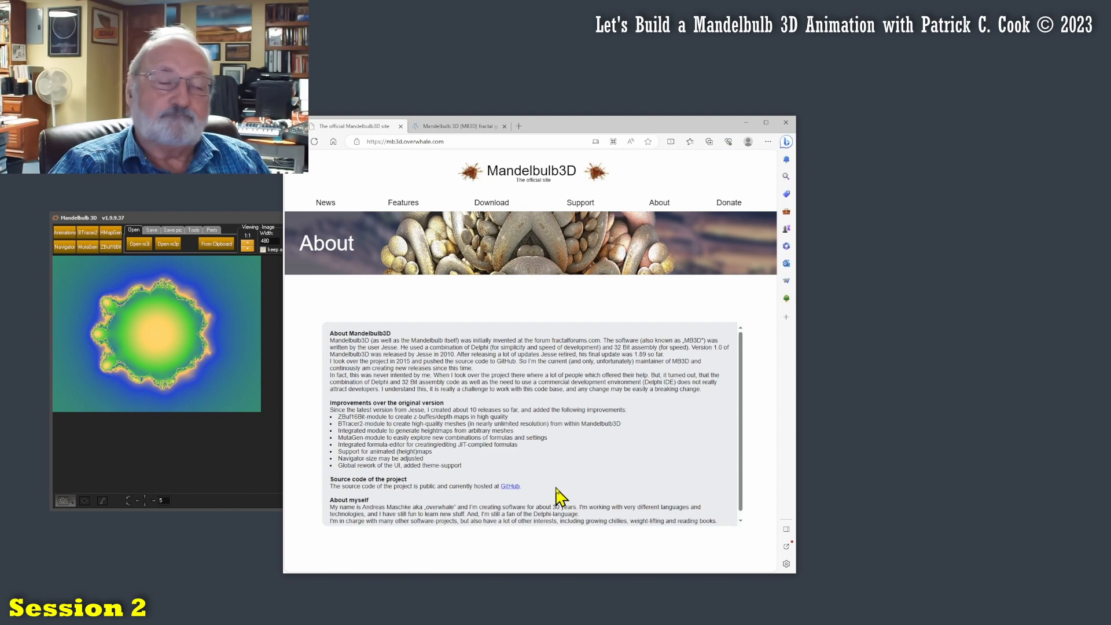
pyautogui.moveTo(544, 482)
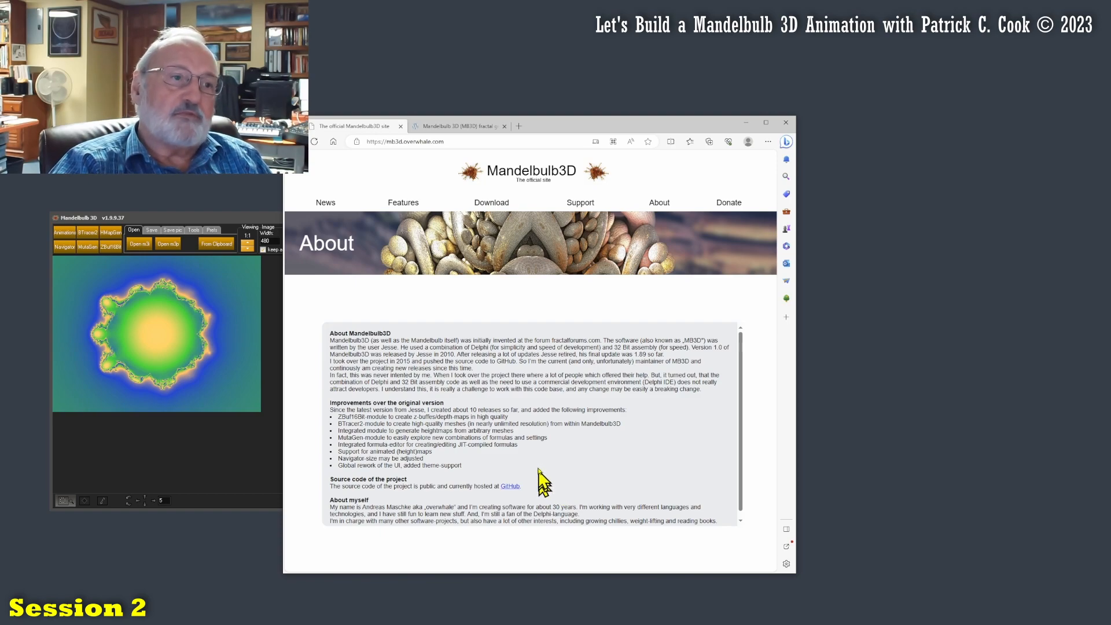
pyautogui.moveTo(536, 462)
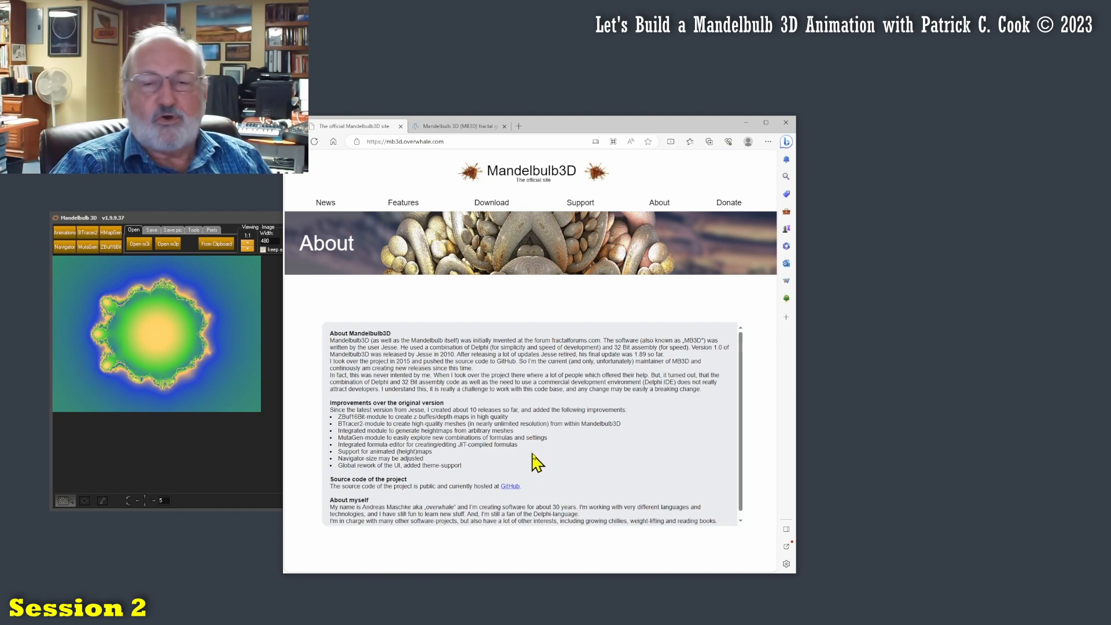
pyautogui.moveTo(523, 436)
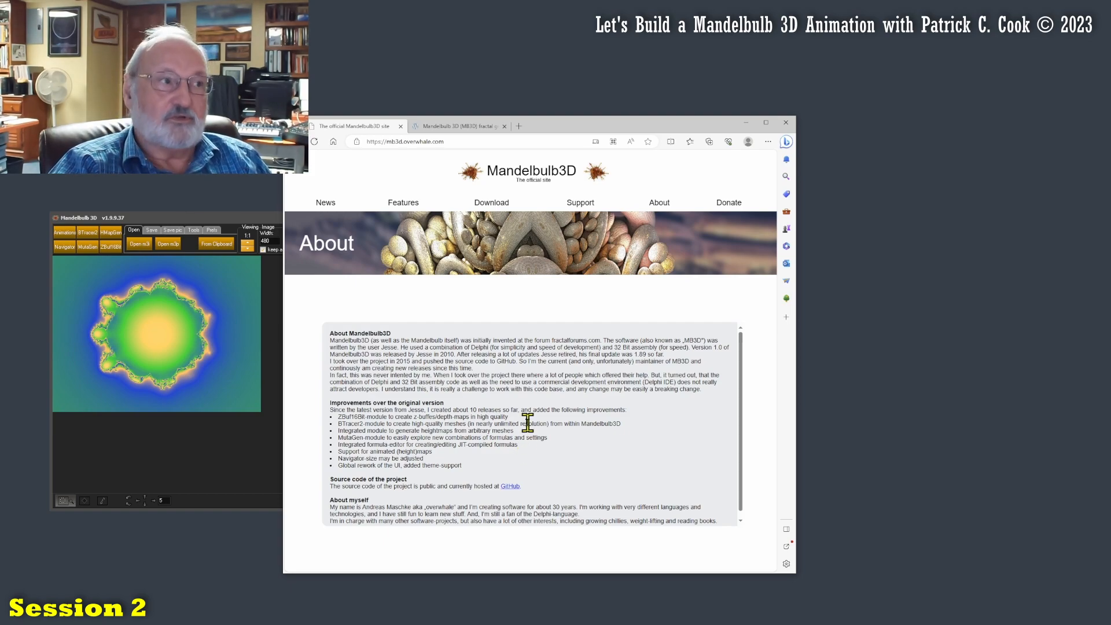
pyautogui.moveTo(440, 354)
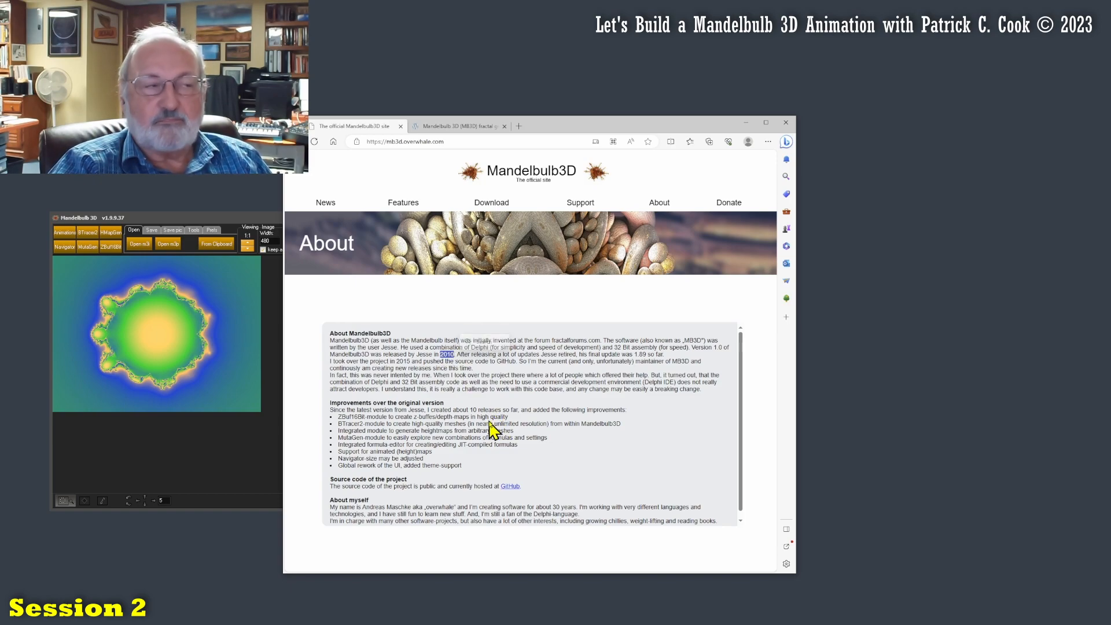
pyautogui.click(326, 201)
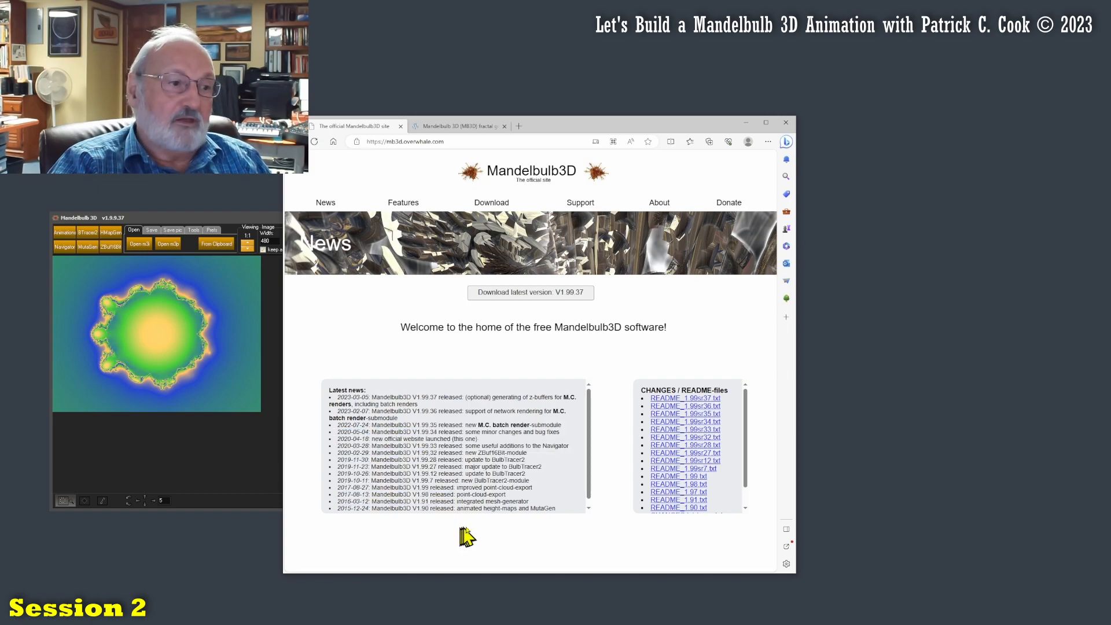
pyautogui.moveTo(479, 499)
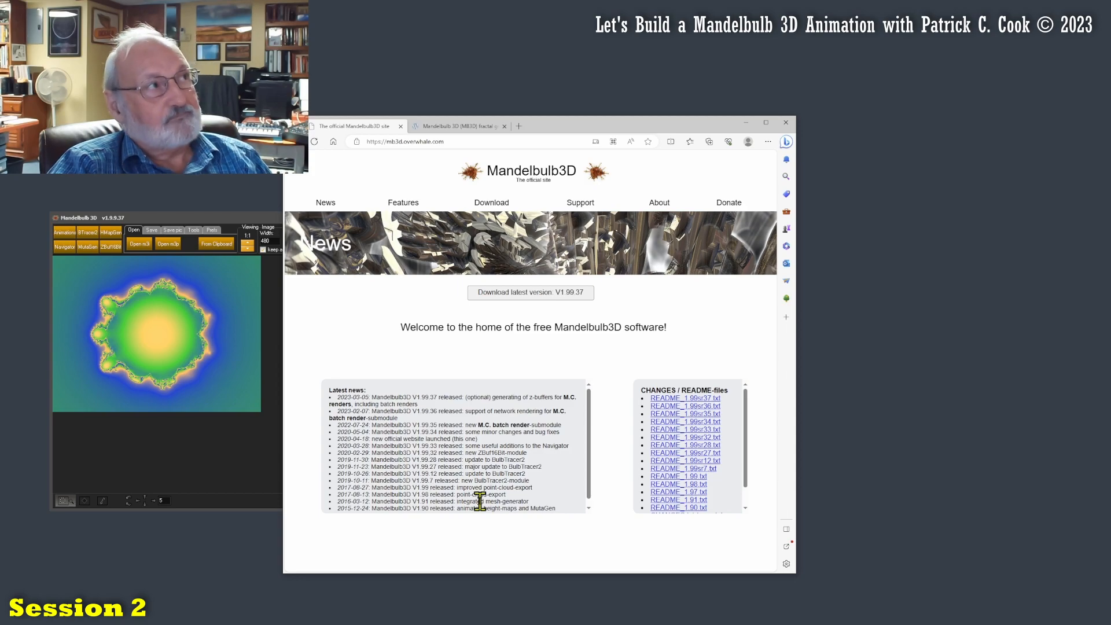
pyautogui.moveTo(542, 452)
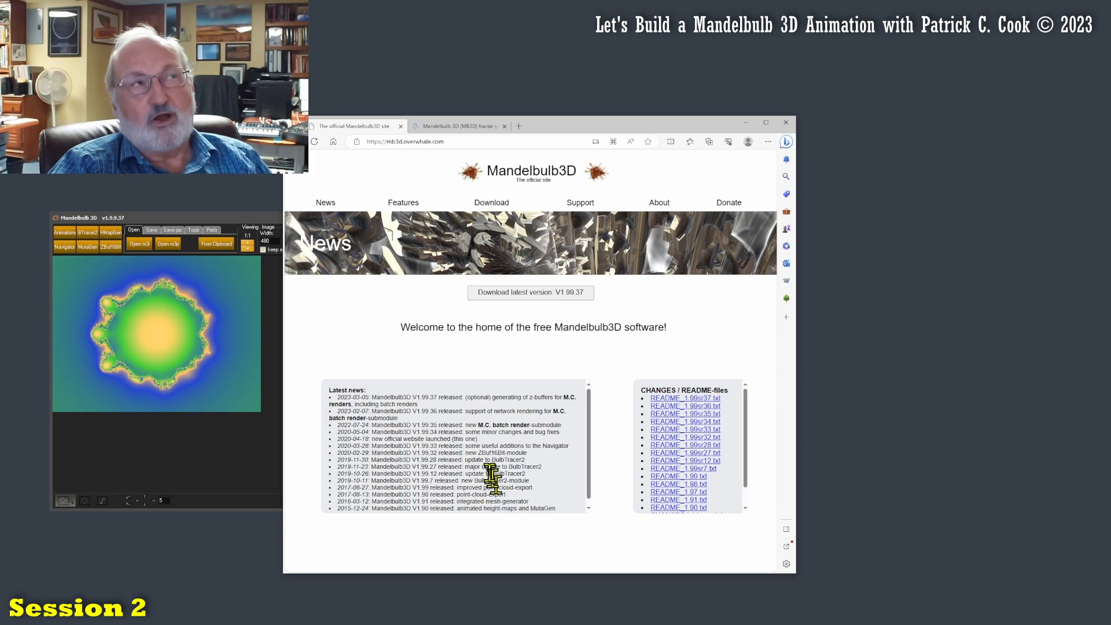
pyautogui.moveTo(496, 400)
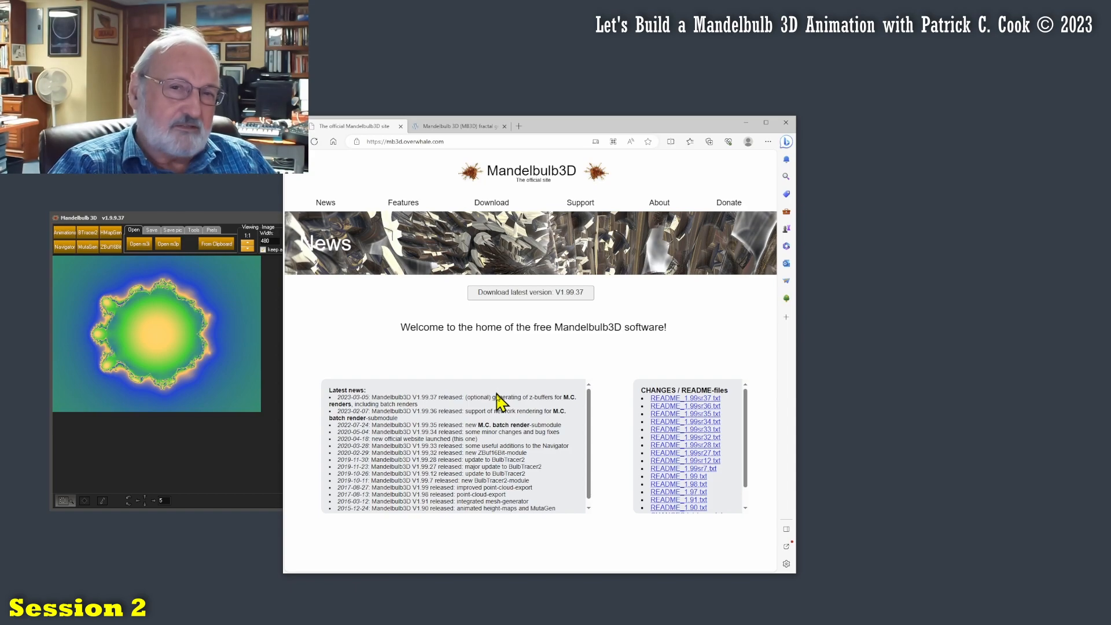
pyautogui.moveTo(497, 398)
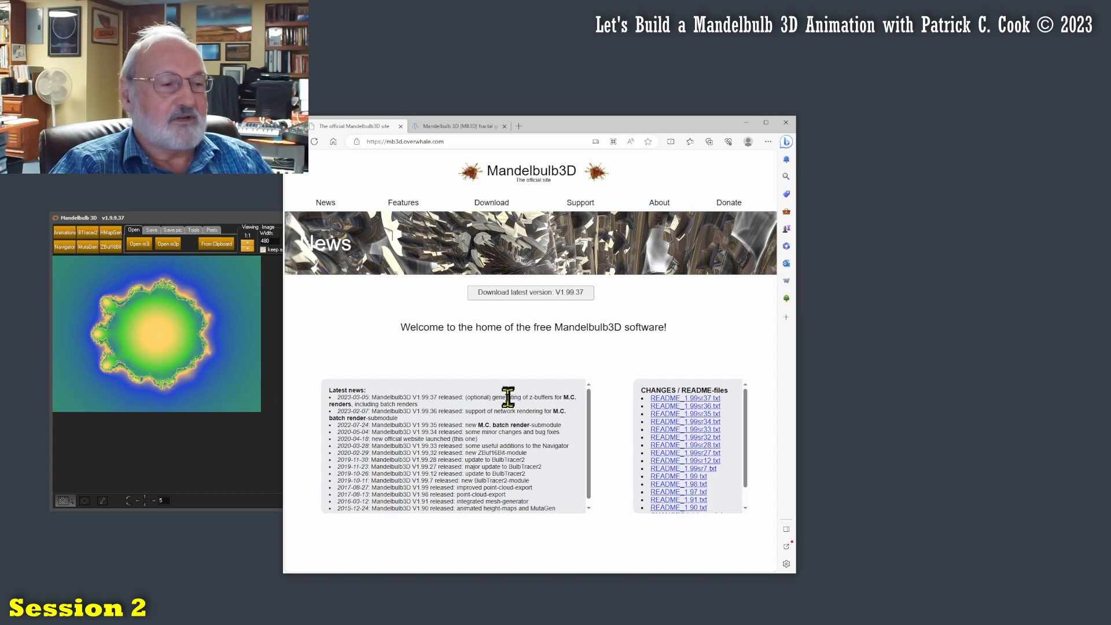
pyautogui.moveTo(500, 392)
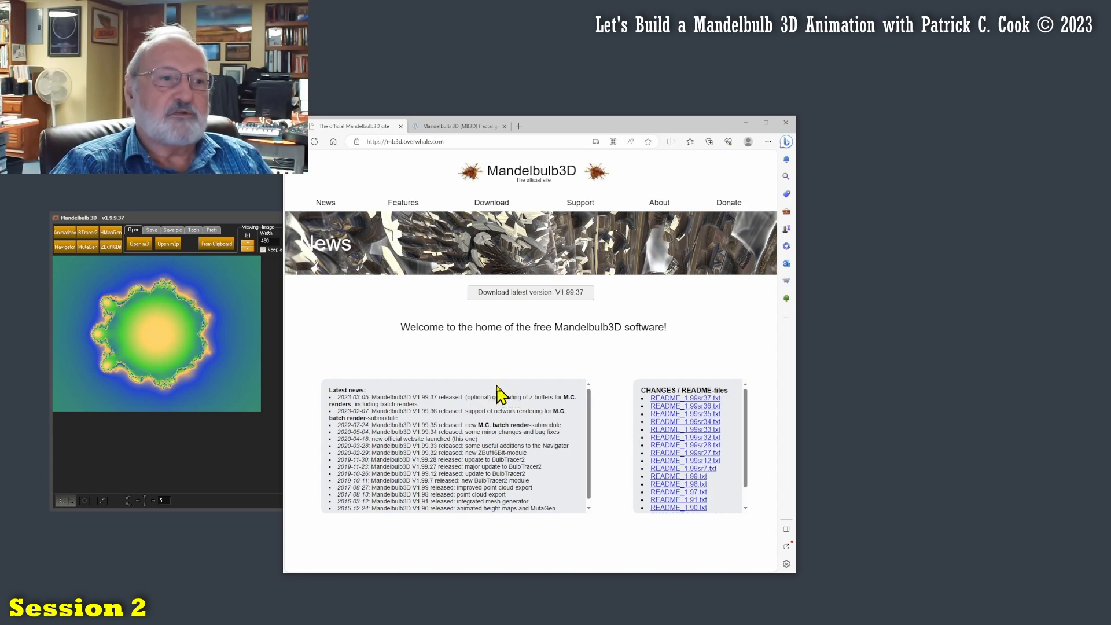
pyautogui.moveTo(814, 437)
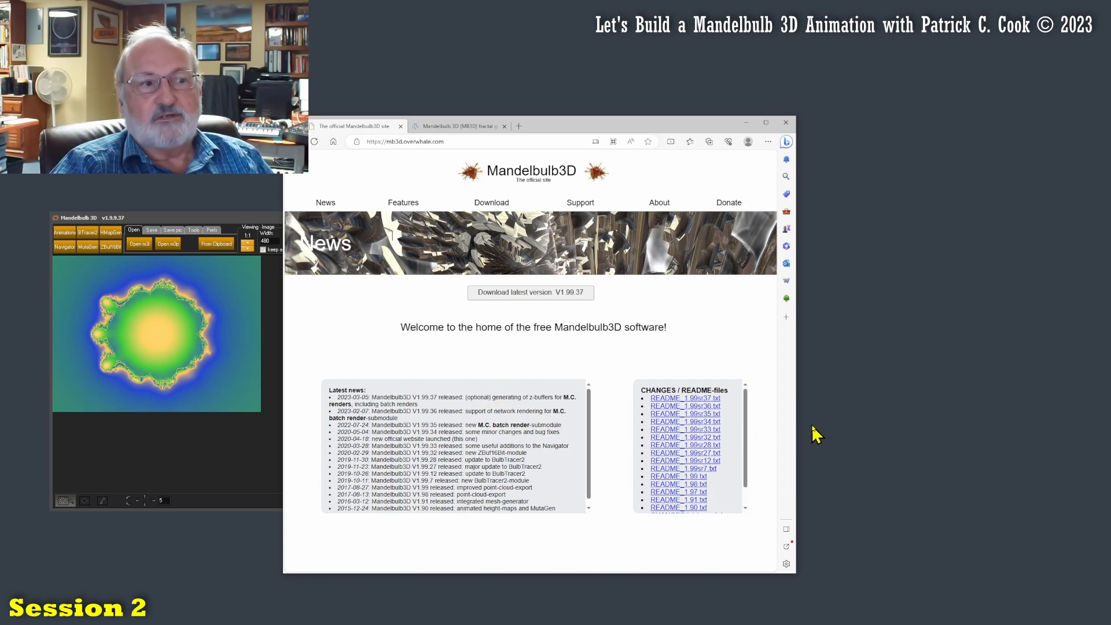
pyautogui.moveTo(813, 440)
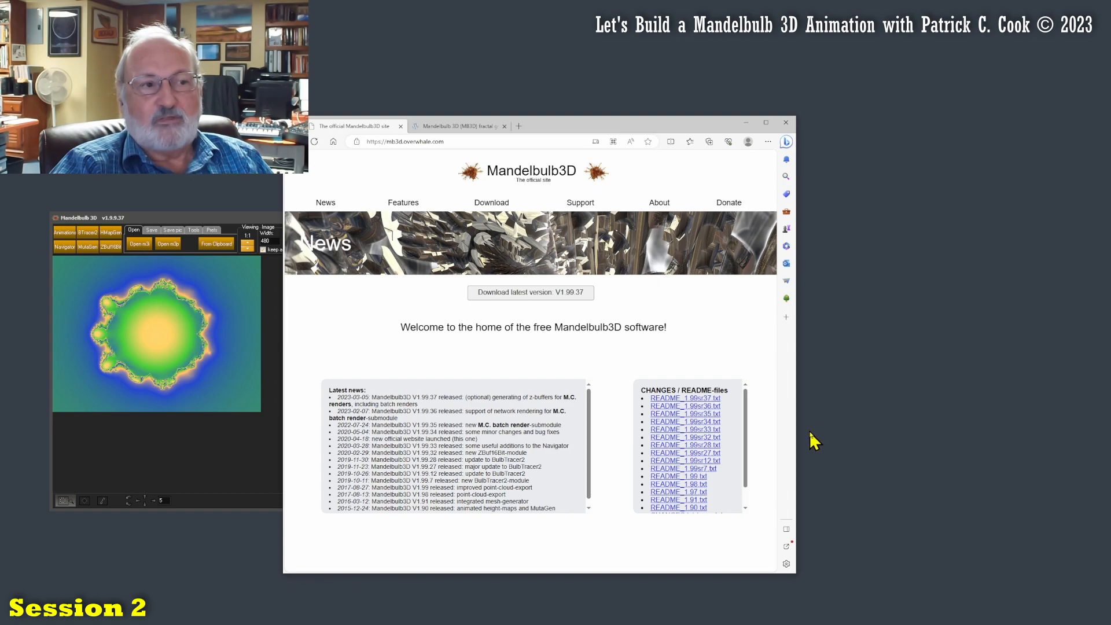
pyautogui.moveTo(809, 439)
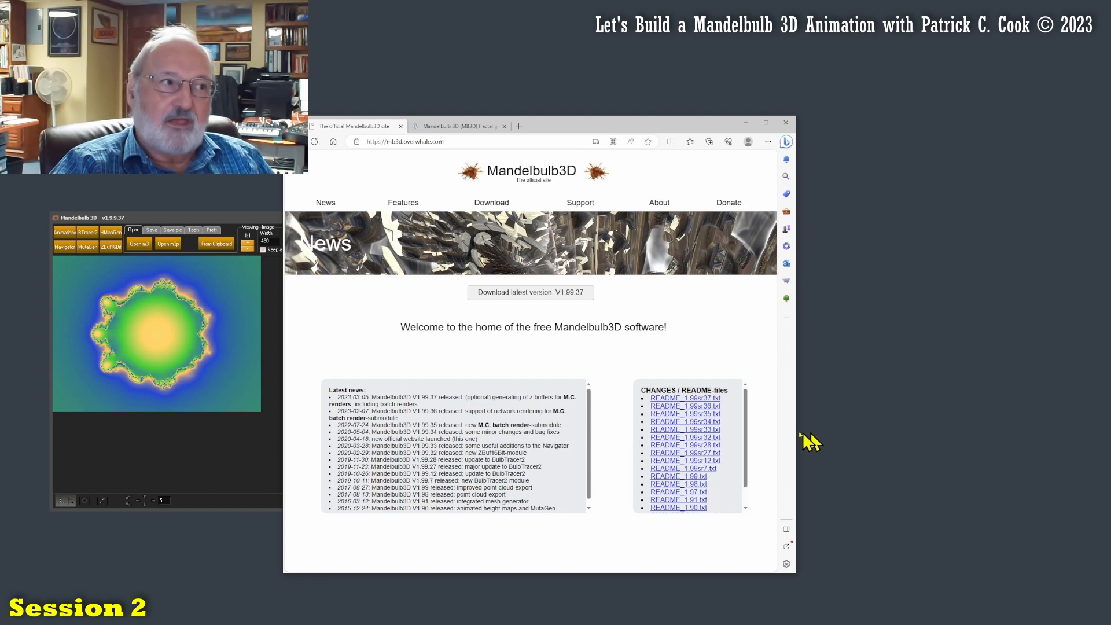
pyautogui.moveTo(801, 425)
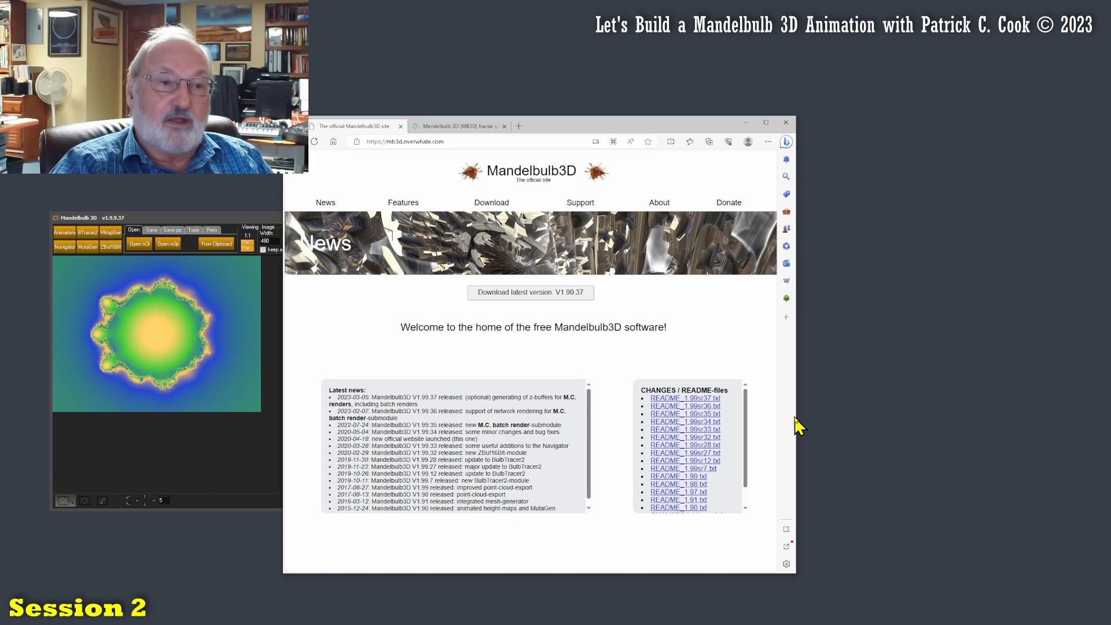
pyautogui.moveTo(784, 405)
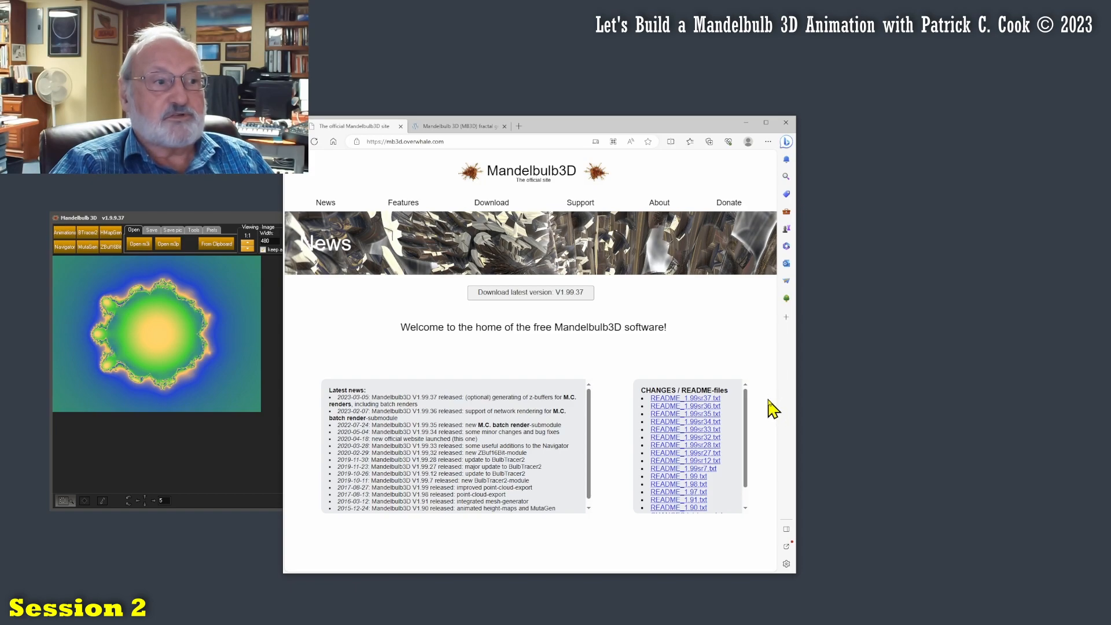
pyautogui.moveTo(767, 408)
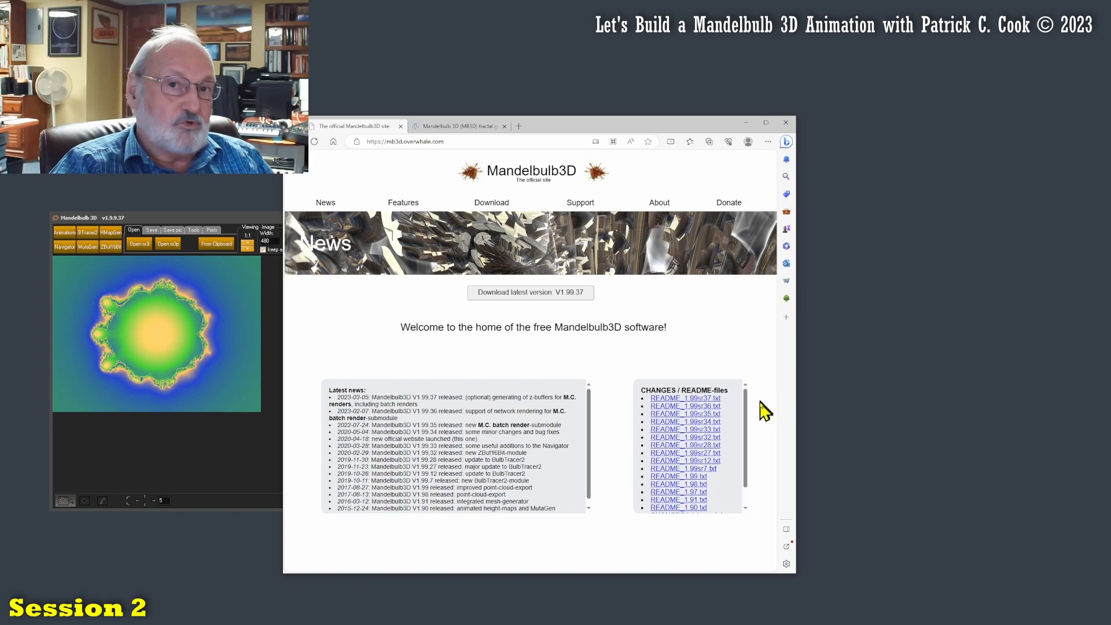
pyautogui.moveTo(761, 410)
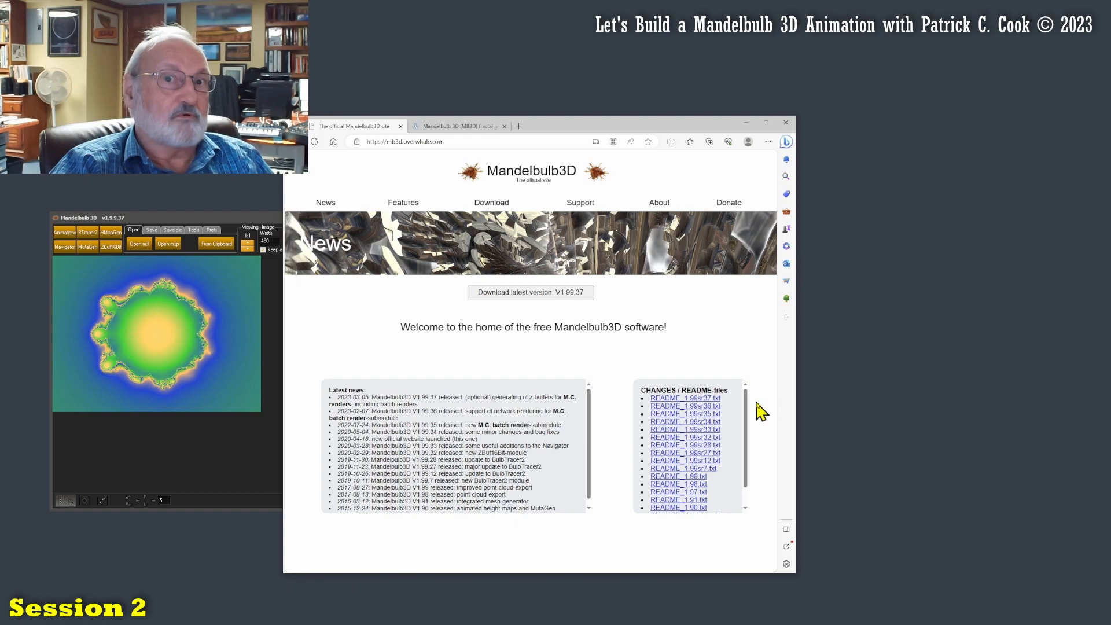
pyautogui.moveTo(898, 402)
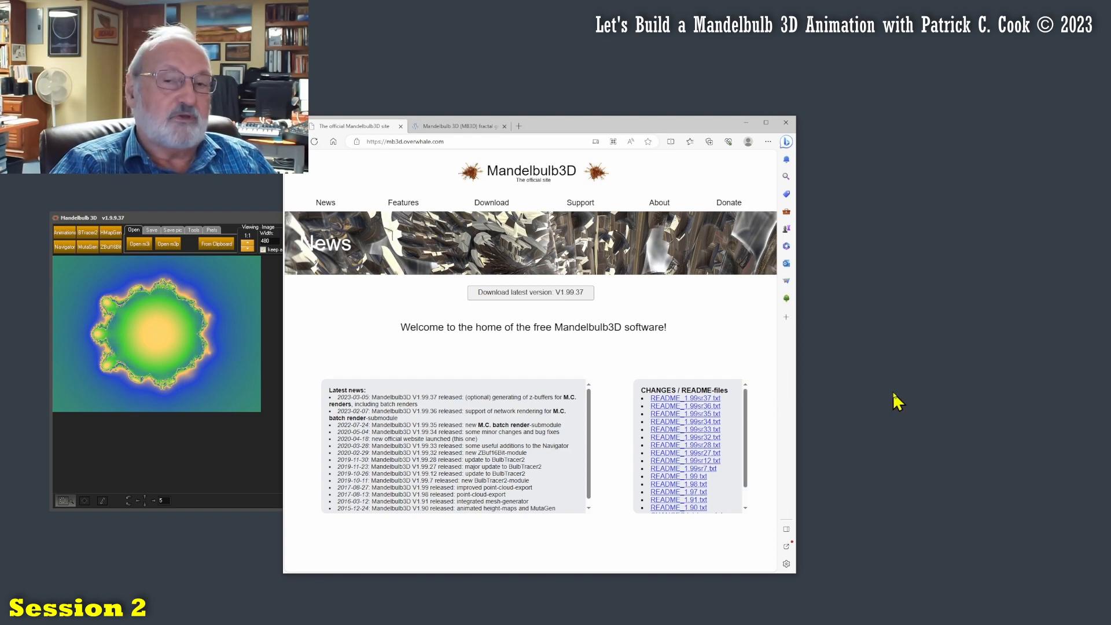
pyautogui.moveTo(891, 402)
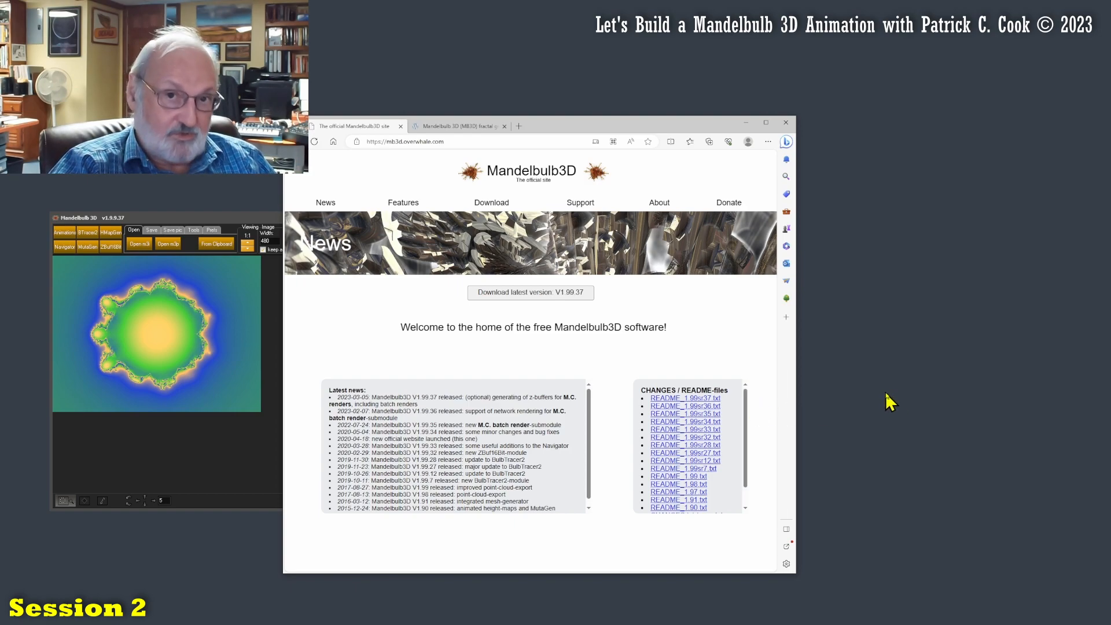
pyautogui.moveTo(878, 400)
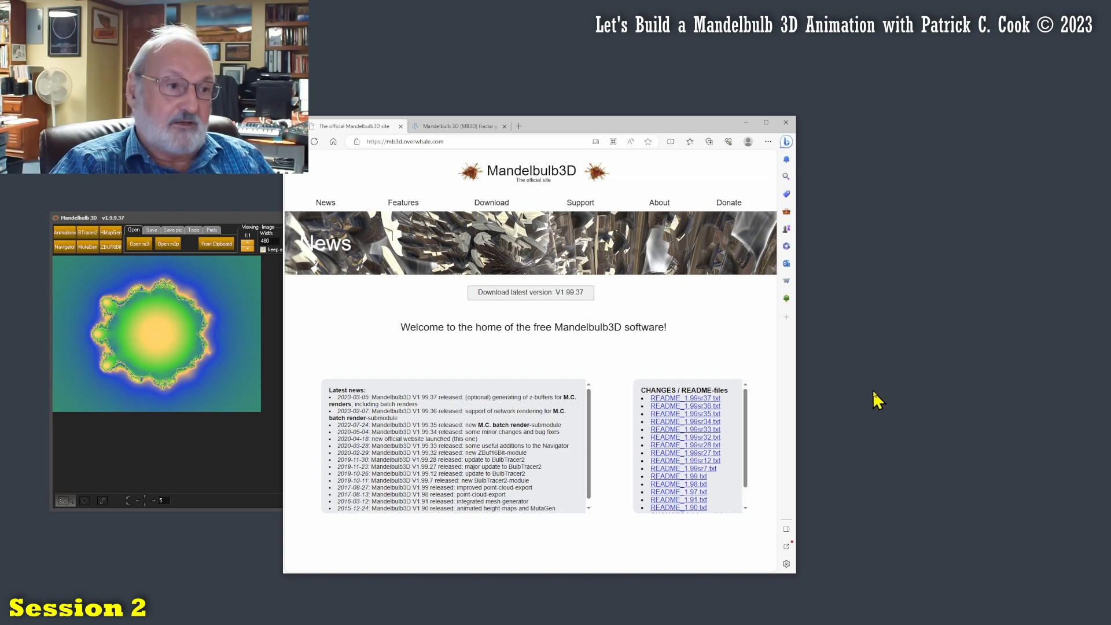
pyautogui.moveTo(869, 398)
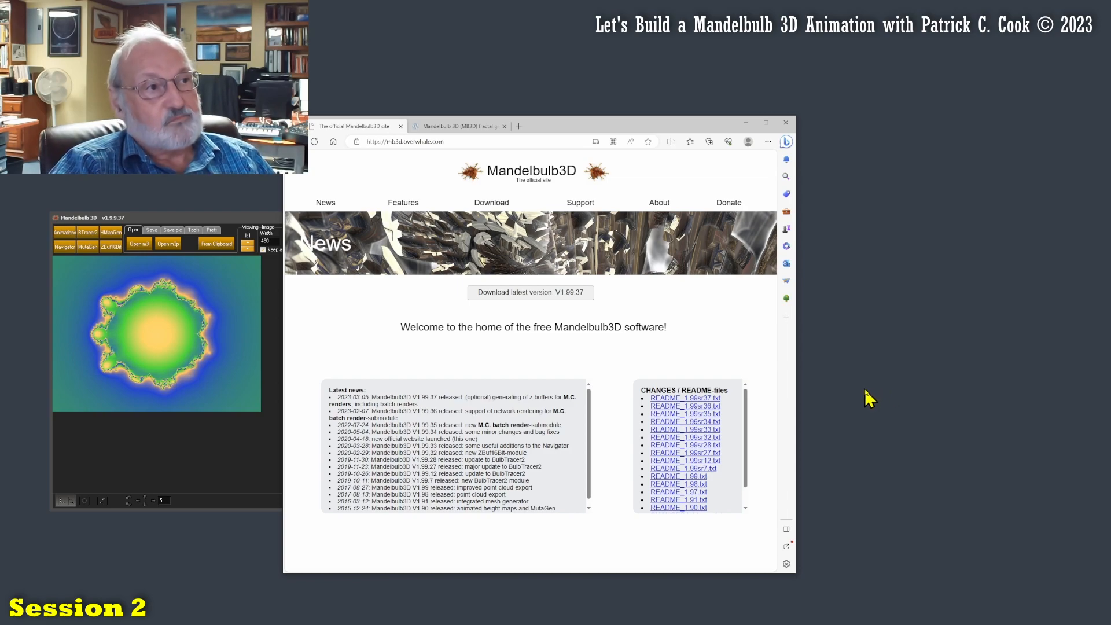
pyautogui.moveTo(548, 293)
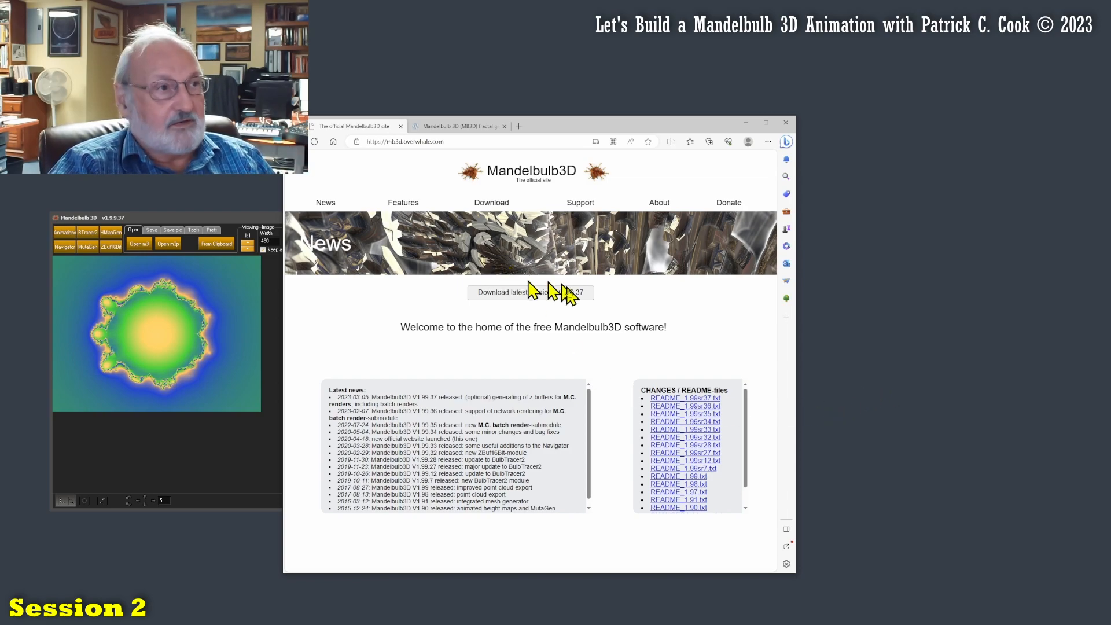
pyautogui.moveTo(453, 141)
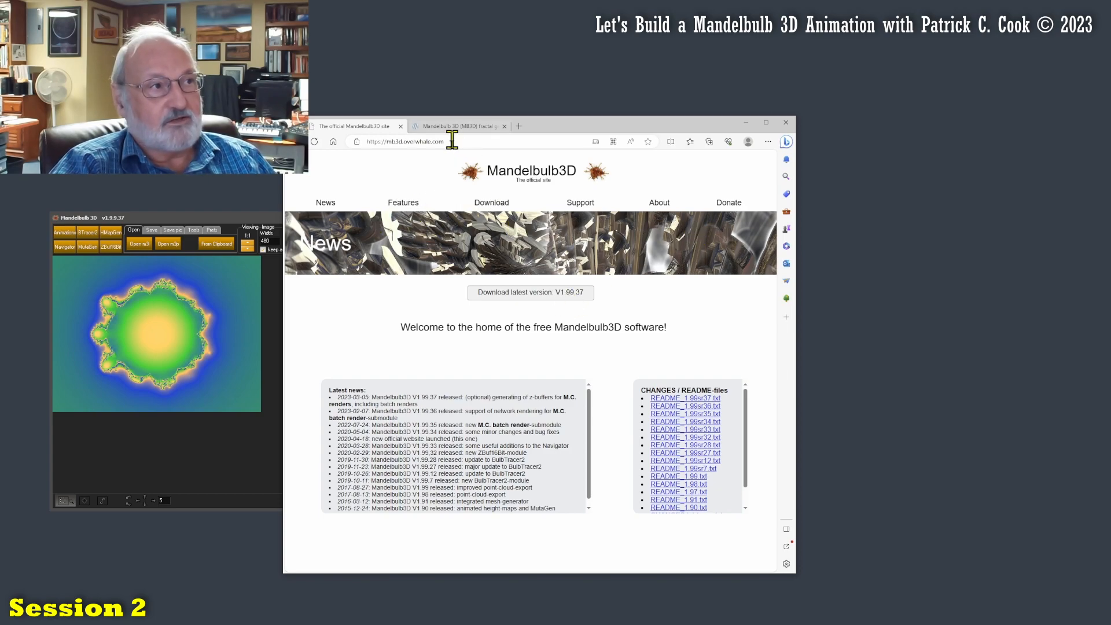
pyautogui.click(404, 141)
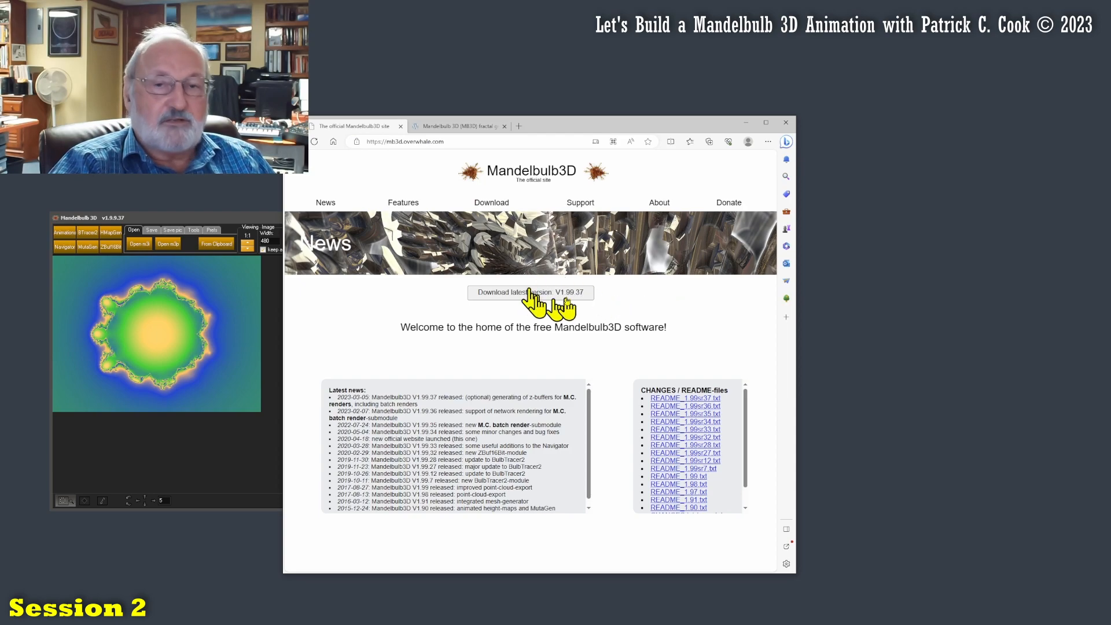
pyautogui.moveTo(563, 301)
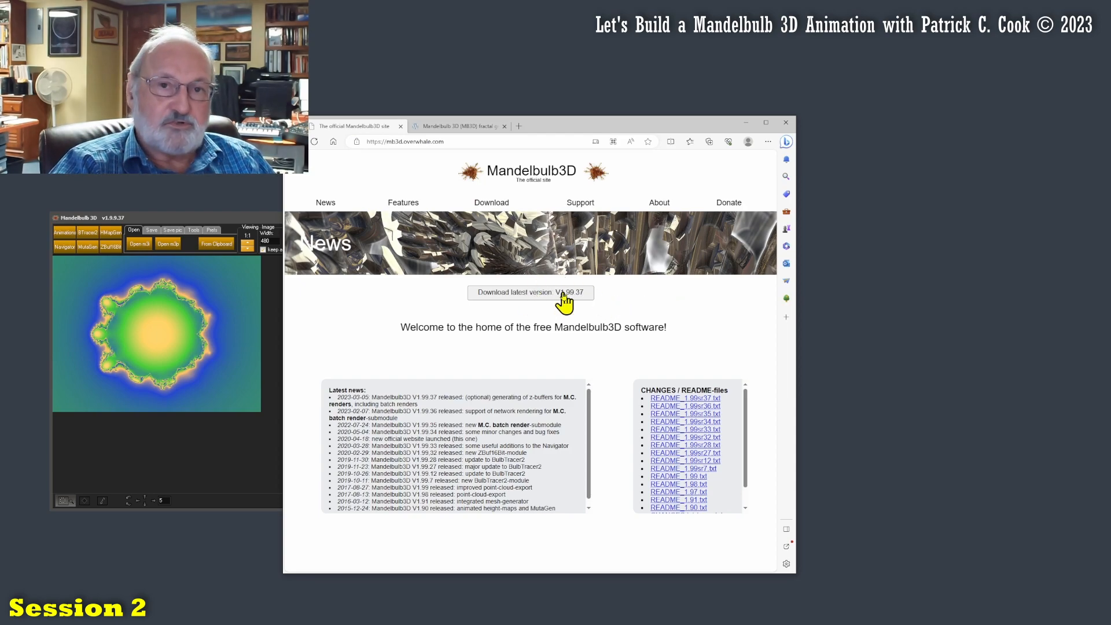
pyautogui.moveTo(567, 311)
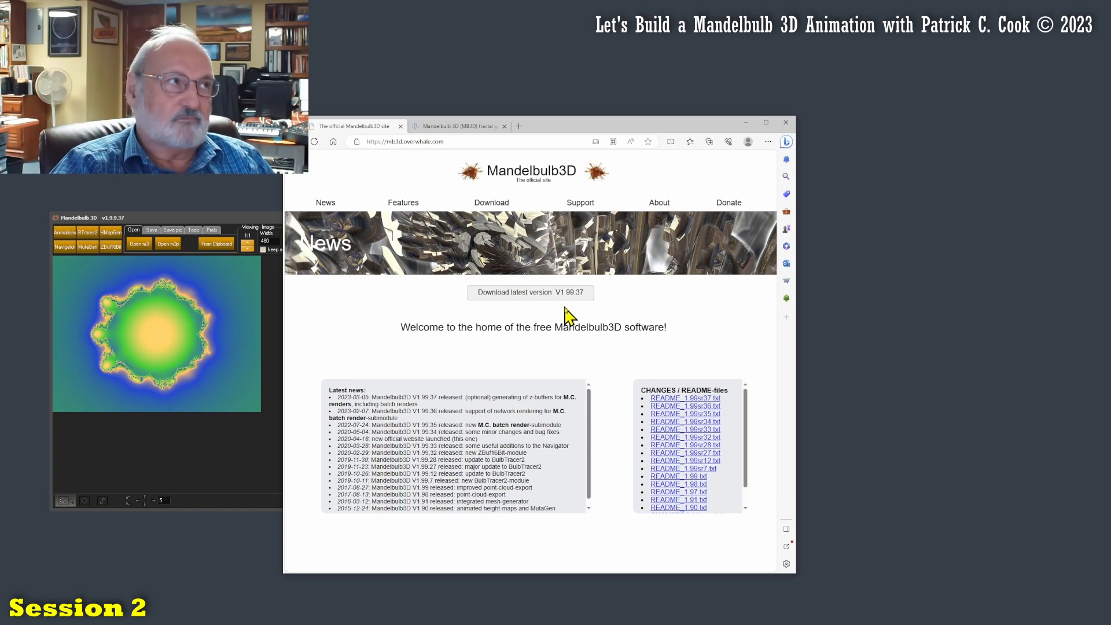
pyautogui.moveTo(727, 354)
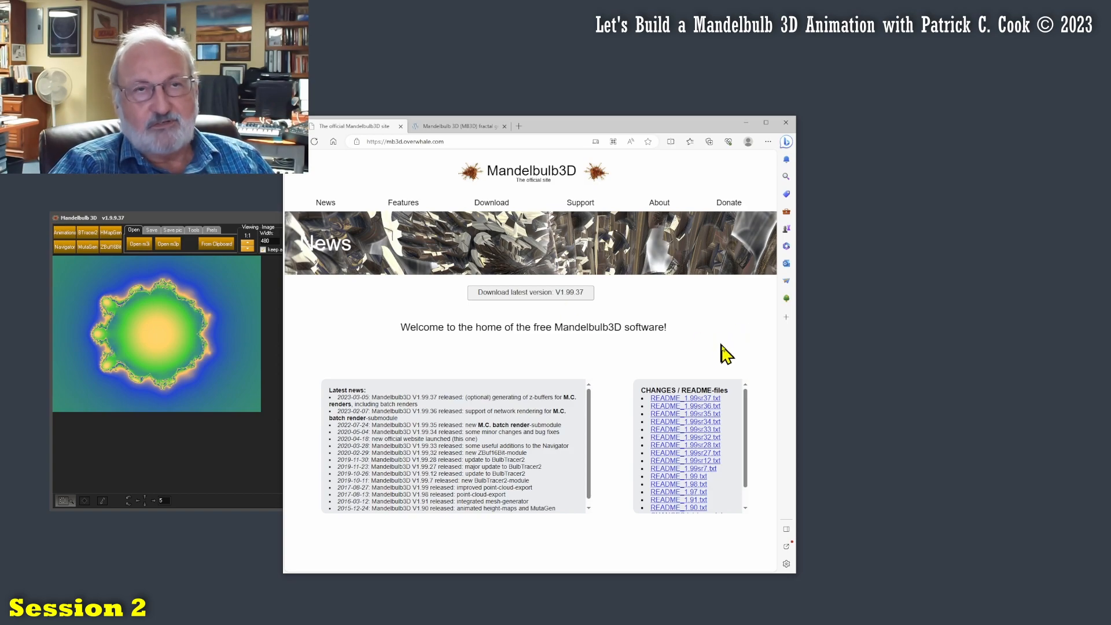
pyautogui.moveTo(718, 359)
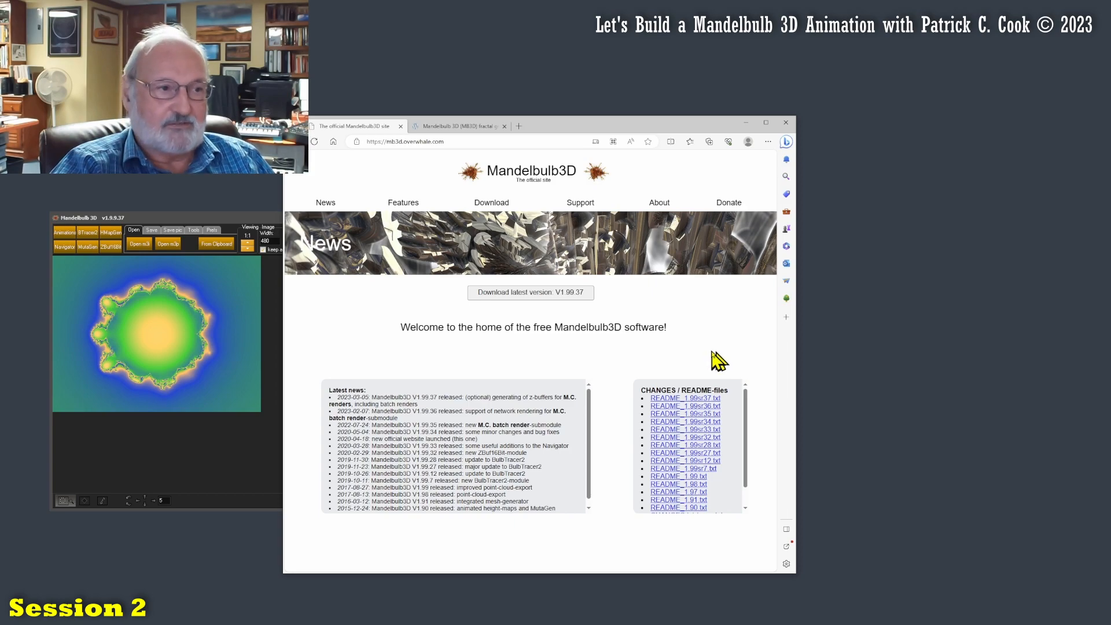
pyautogui.moveTo(708, 371)
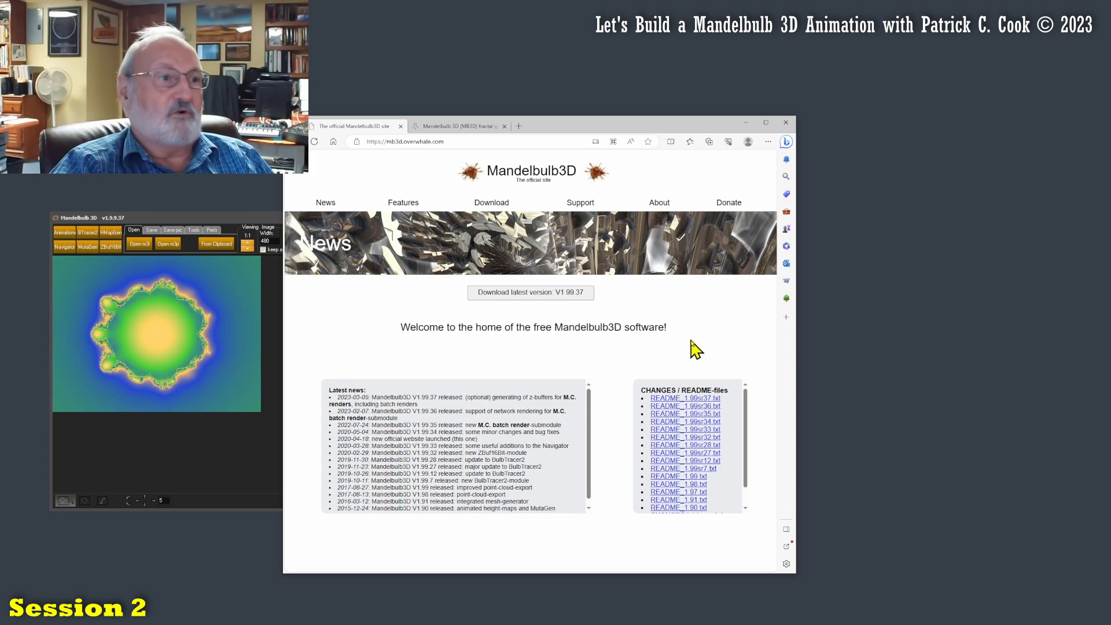
pyautogui.moveTo(704, 371)
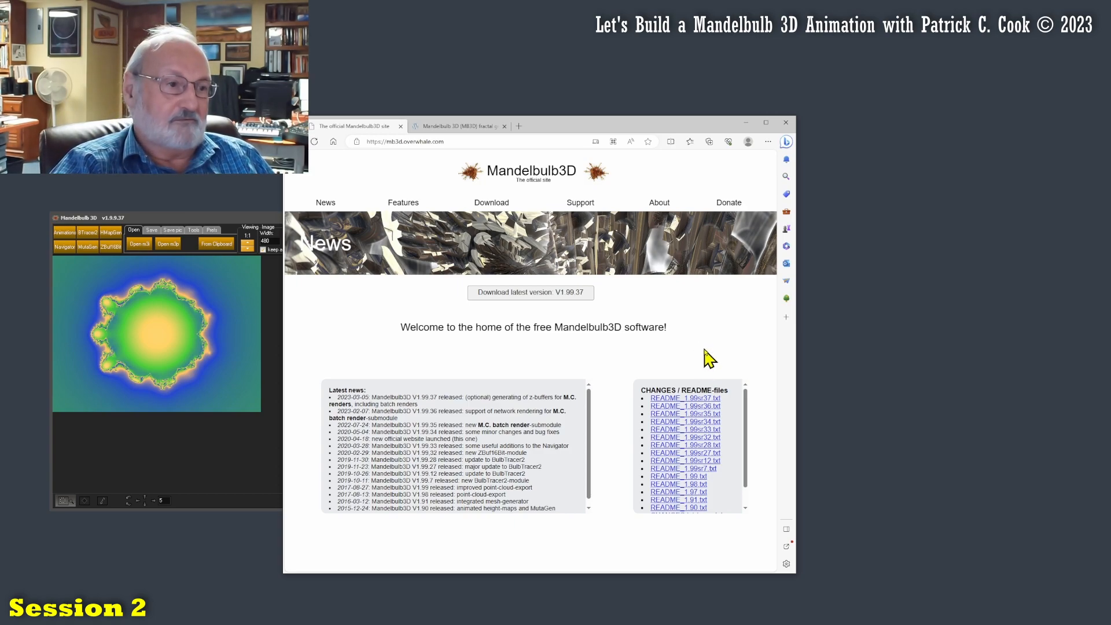
pyautogui.moveTo(695, 355)
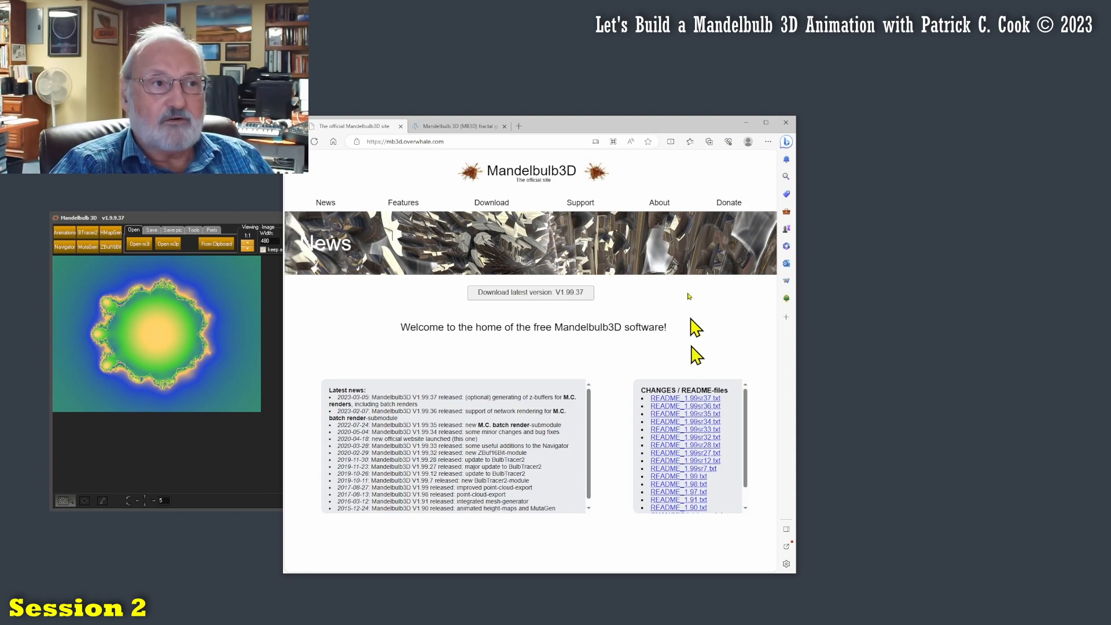
pyautogui.click(659, 201)
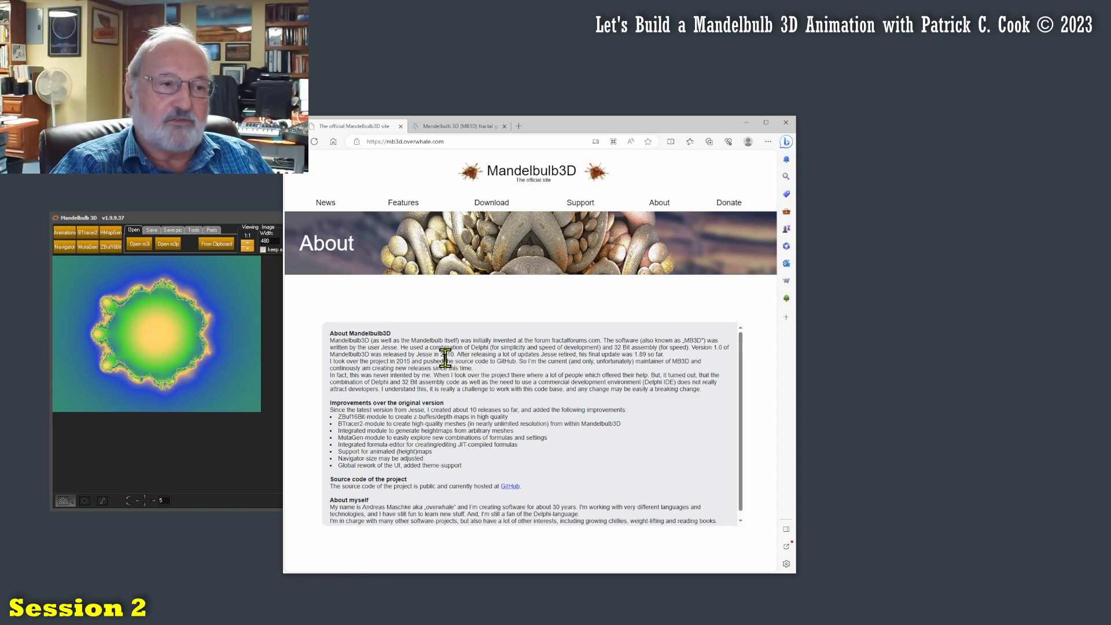
pyautogui.moveTo(631, 350)
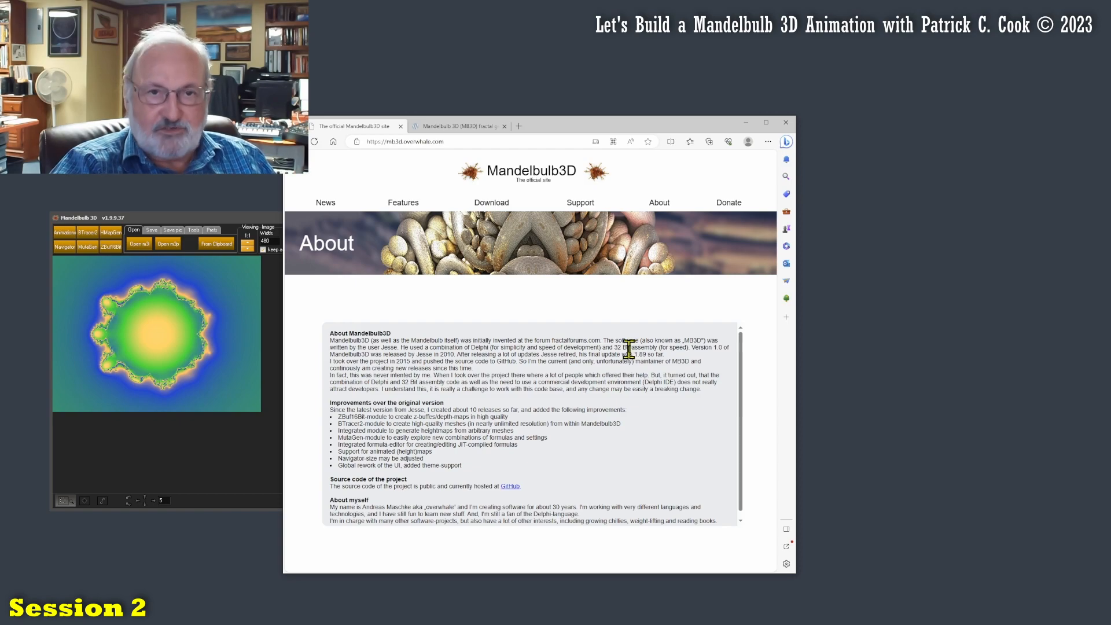
pyautogui.moveTo(709, 369)
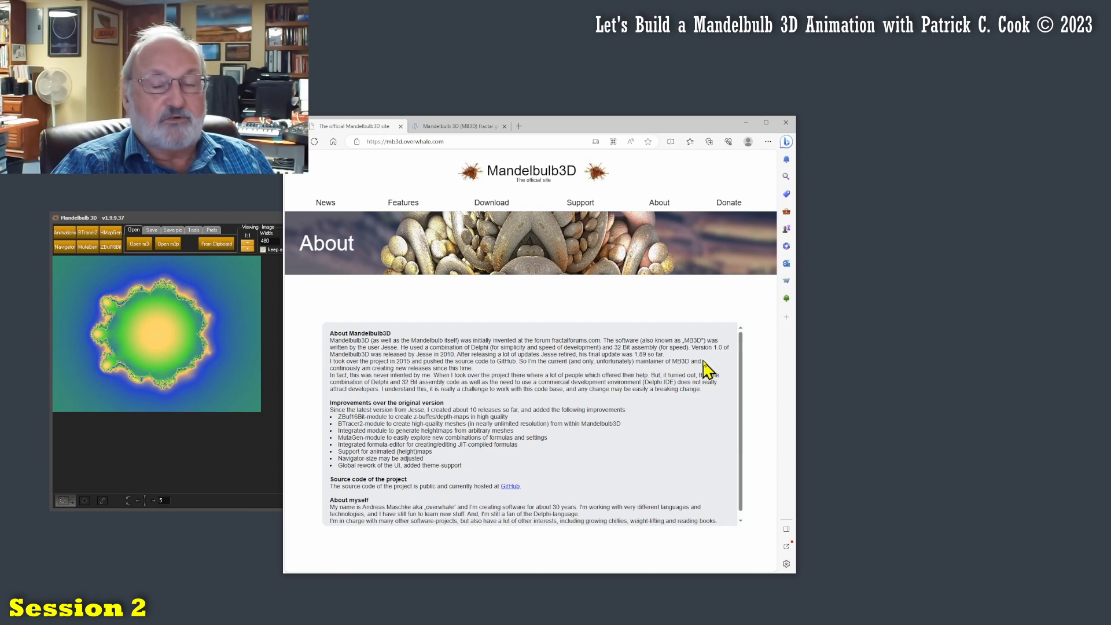
pyautogui.moveTo(694, 363)
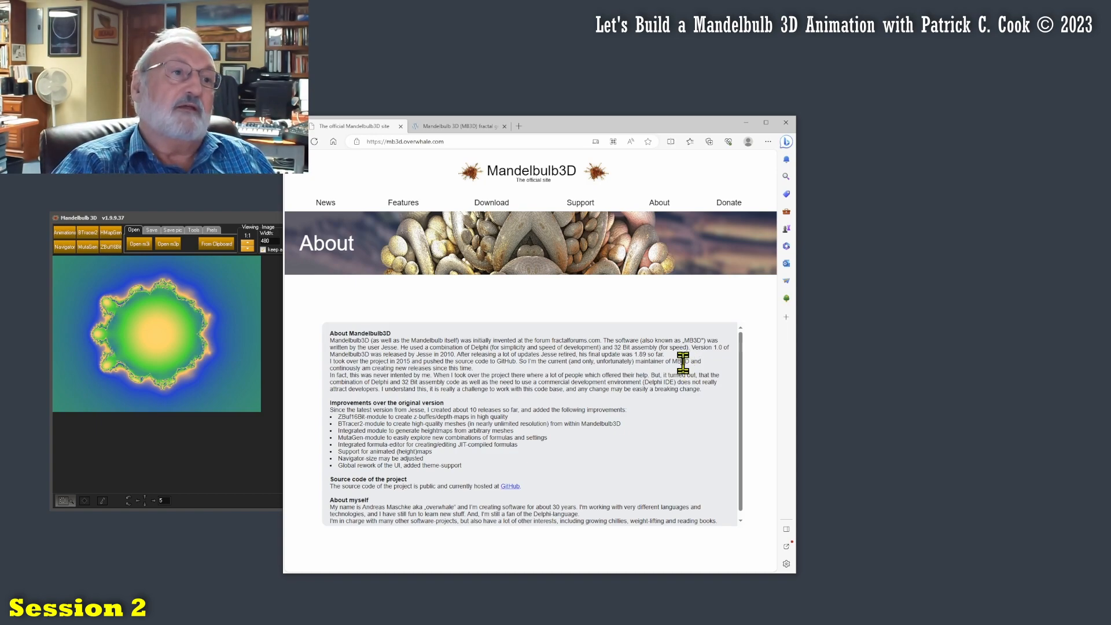
pyautogui.moveTo(765, 361)
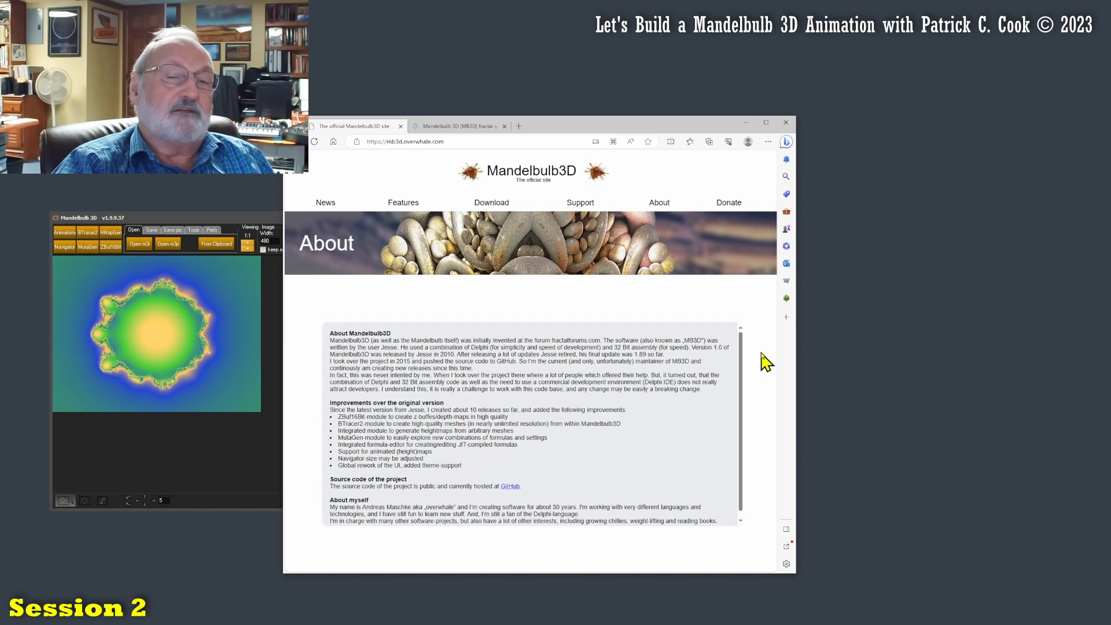
pyautogui.moveTo(749, 374)
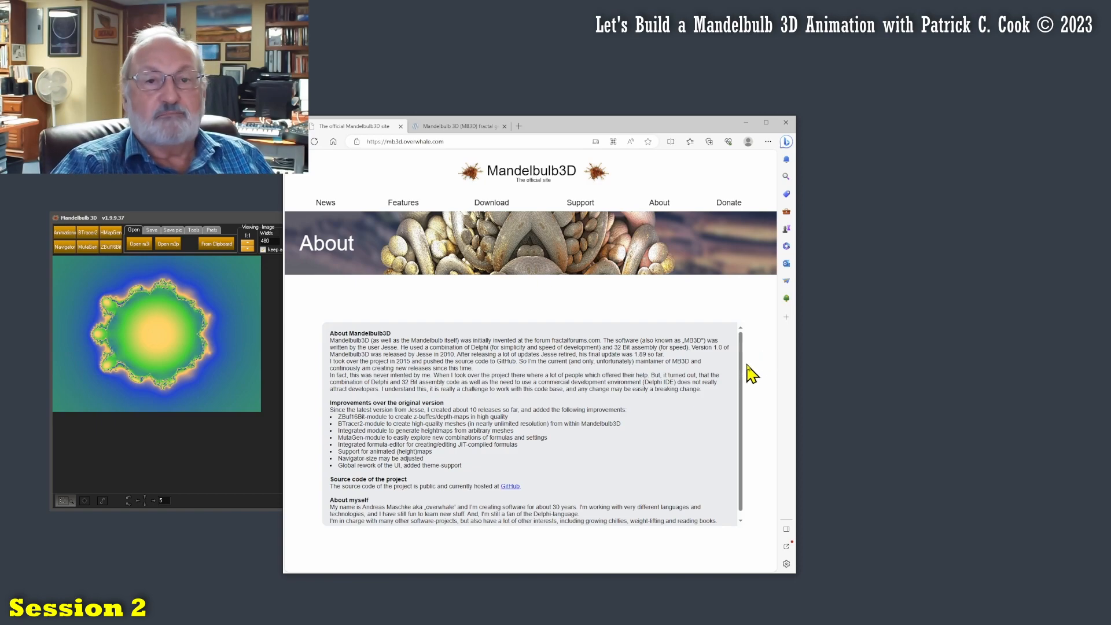
pyautogui.moveTo(737, 375)
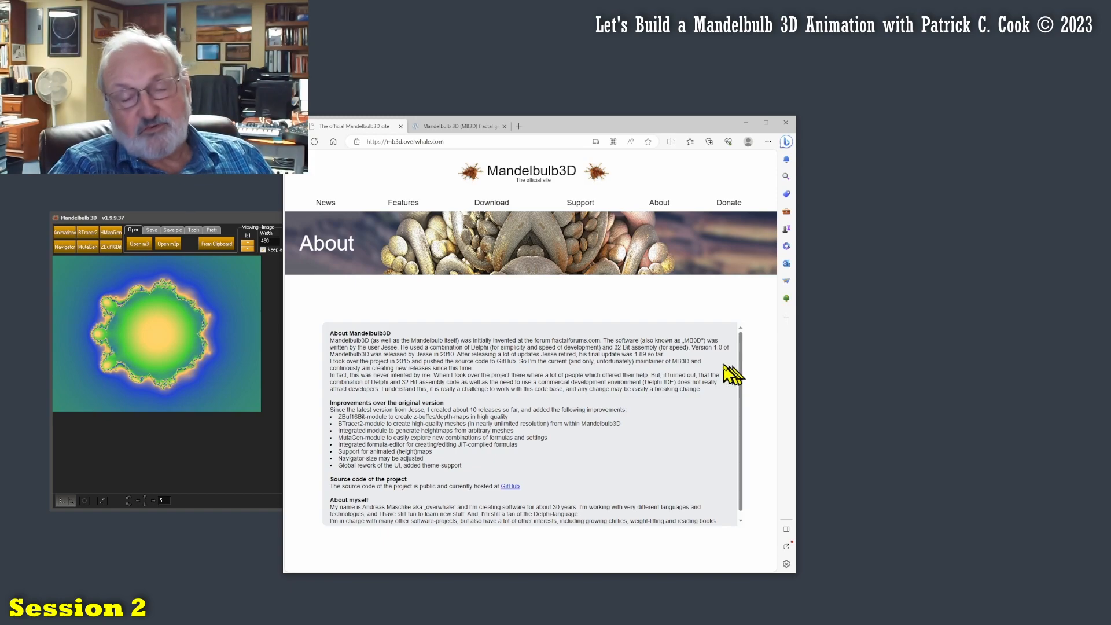
pyautogui.moveTo(754, 354)
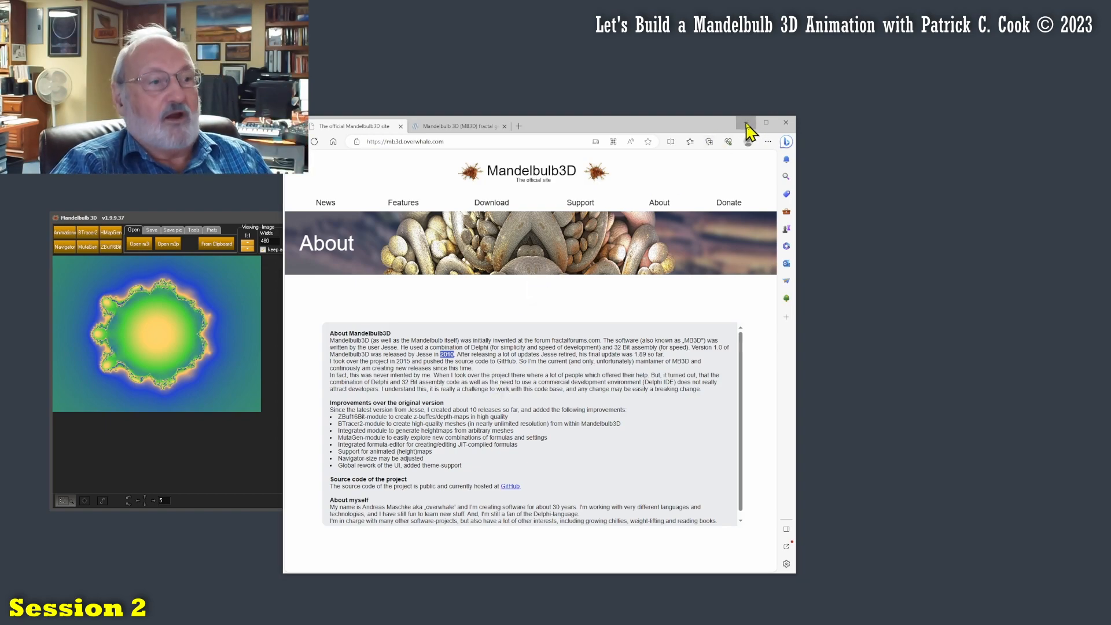
# Step: Minimize Edge and render the Mandelbulb as a full 3D image with Calculate 3D
pyautogui.click(784, 123)
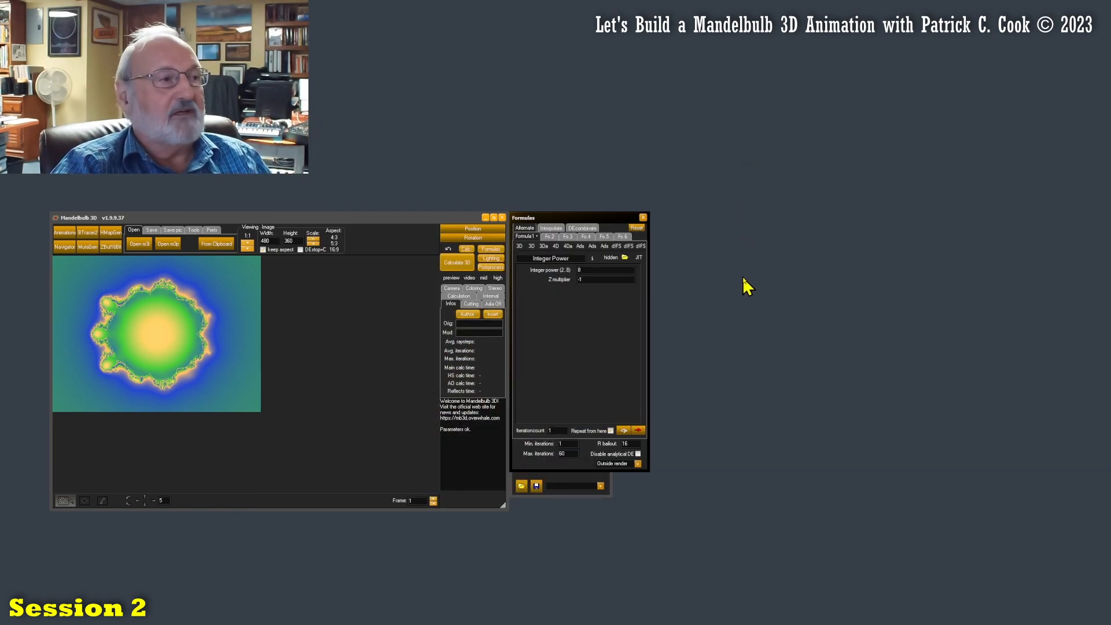
pyautogui.click(457, 263)
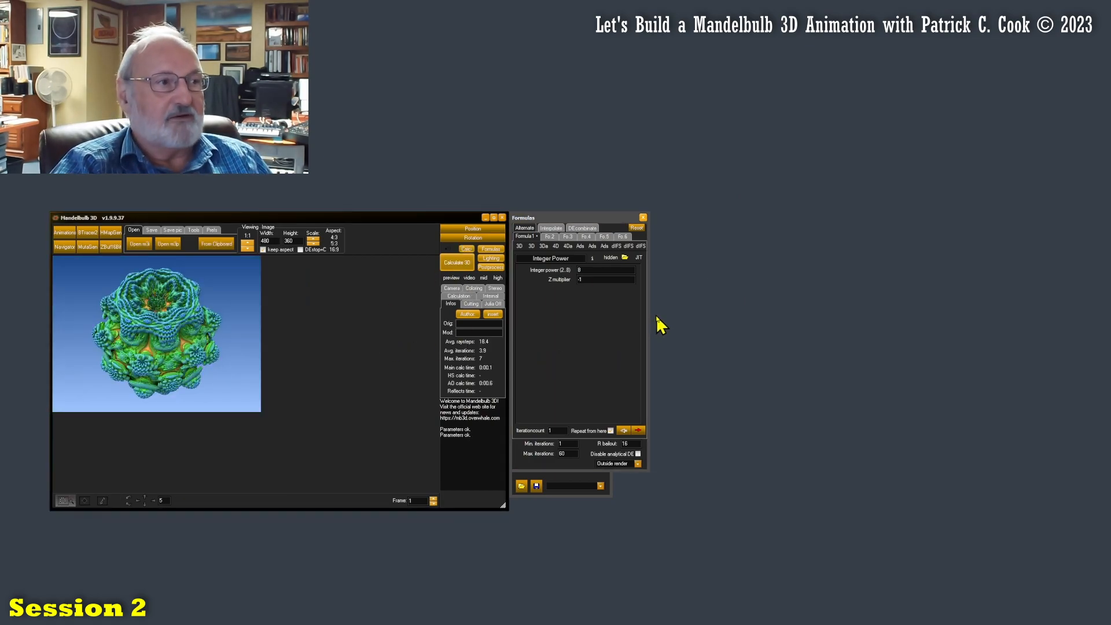
pyautogui.moveTo(226, 371)
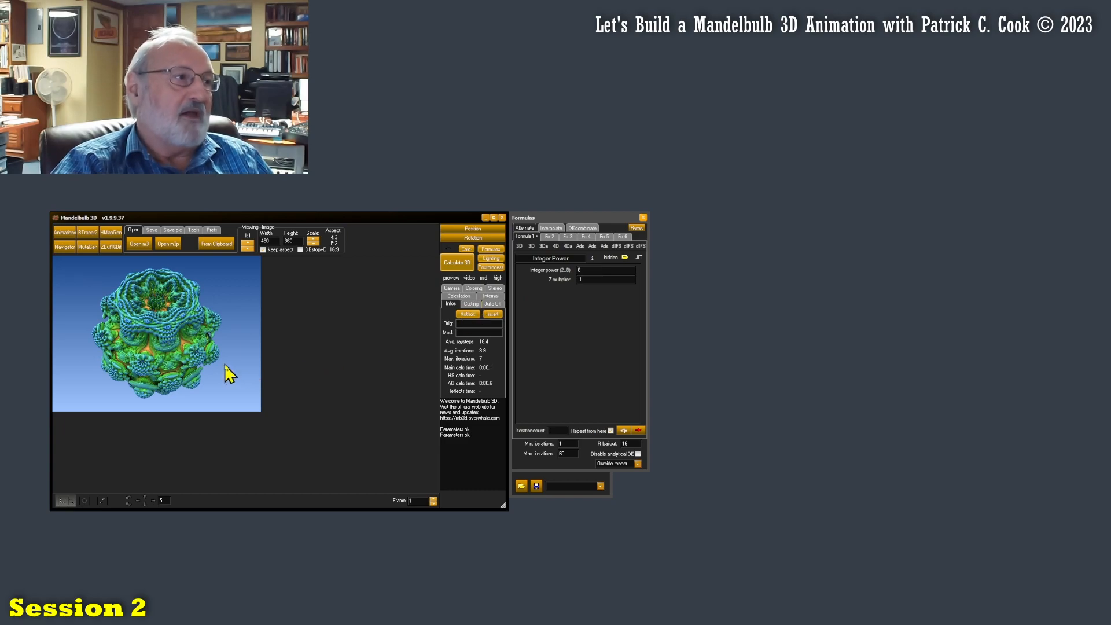
pyautogui.moveTo(413, 294)
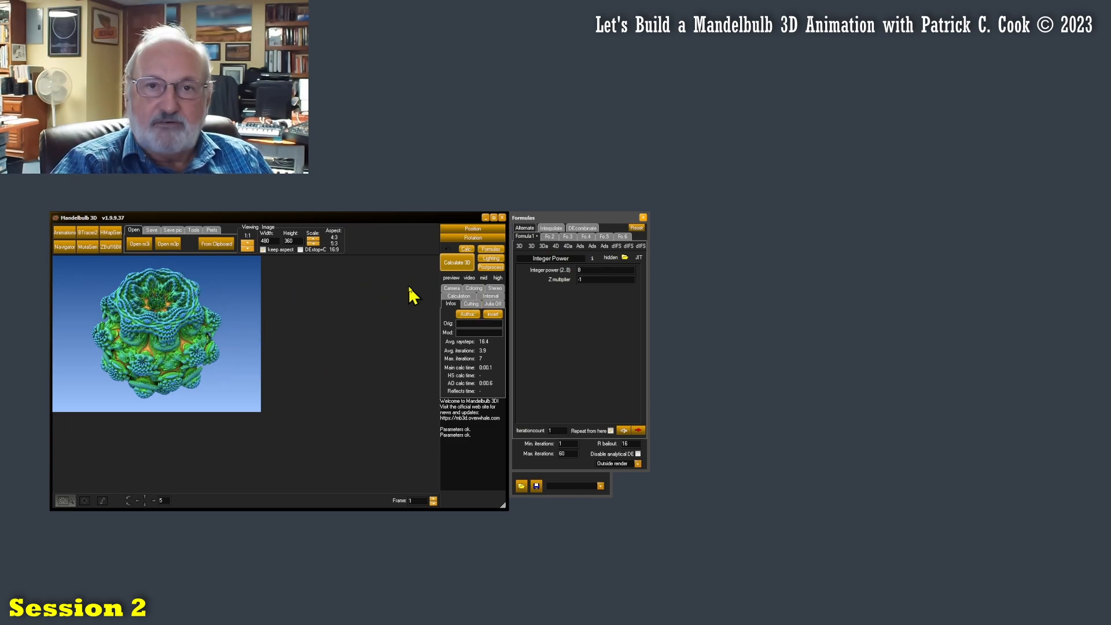
pyautogui.moveTo(361, 357)
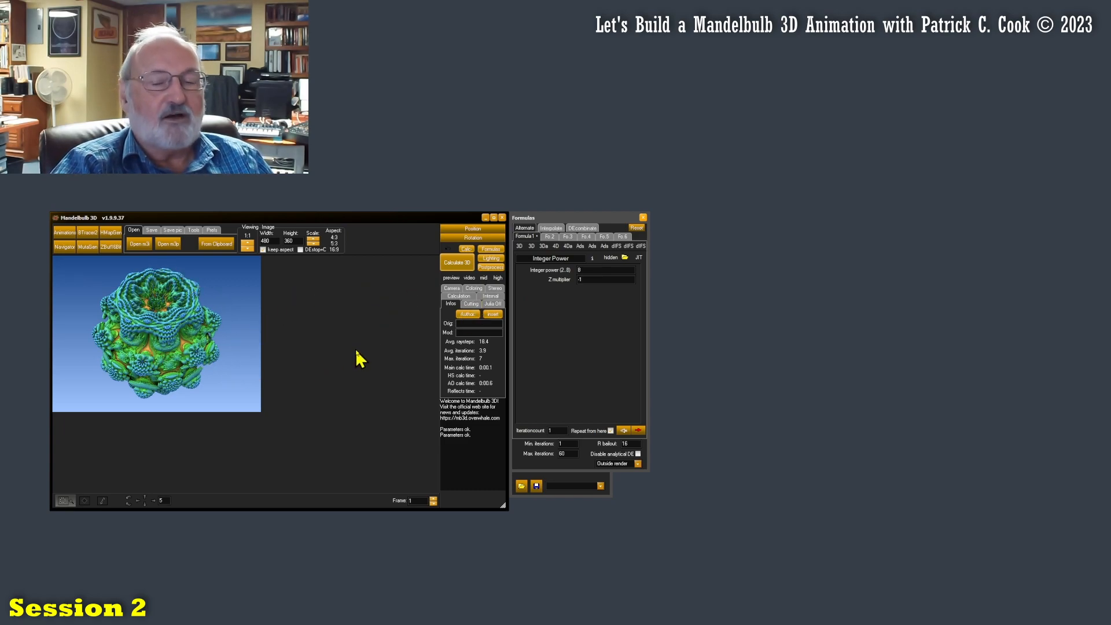
pyautogui.moveTo(342, 357)
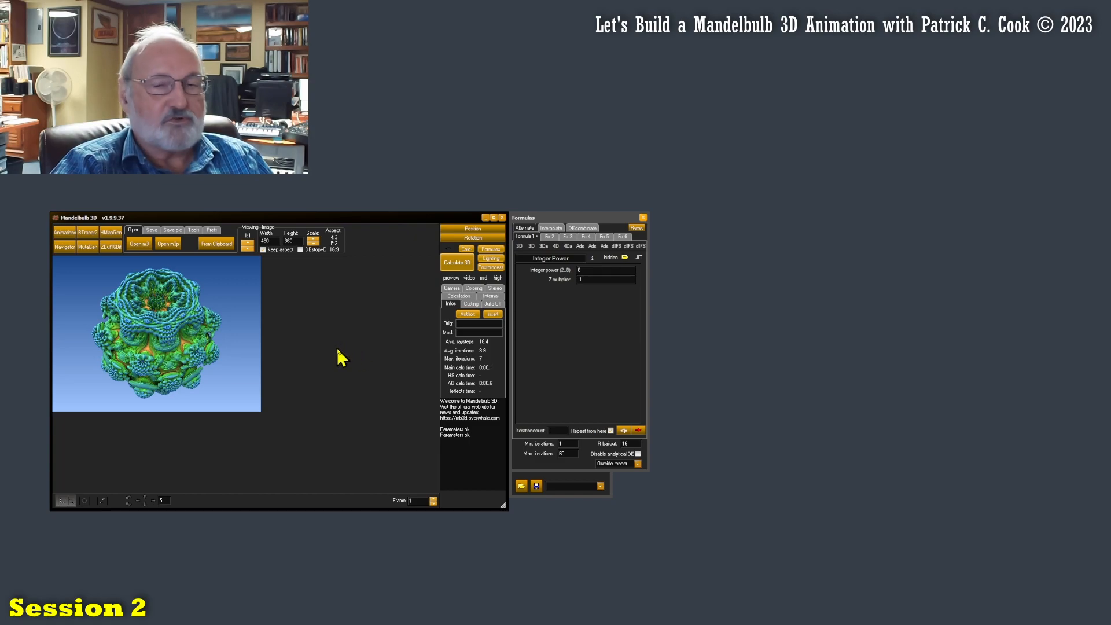
pyautogui.moveTo(328, 354)
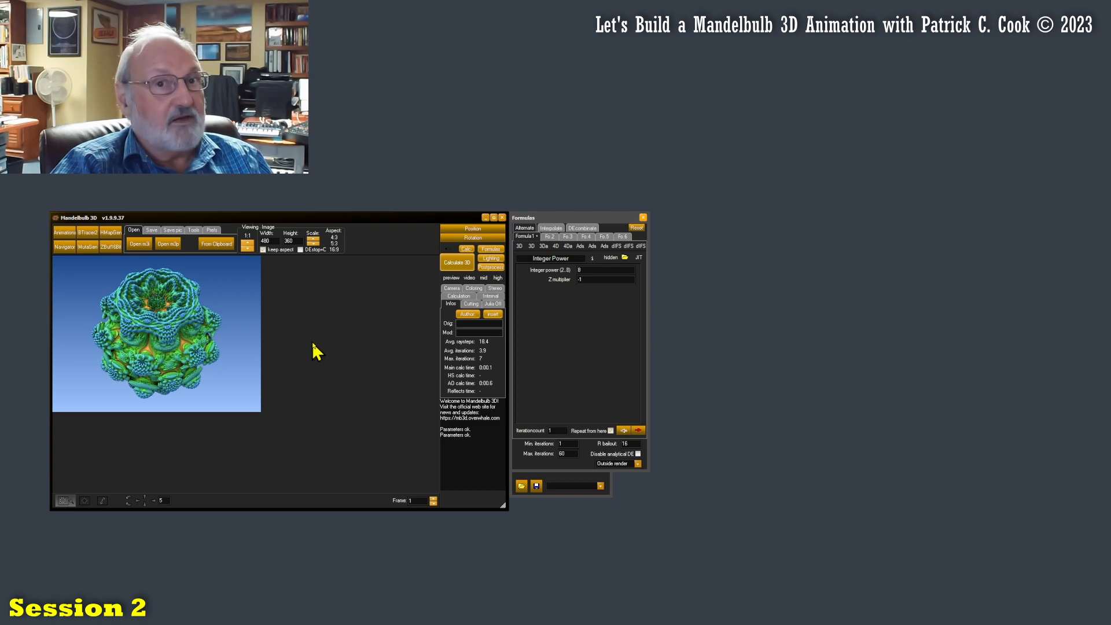
pyautogui.moveTo(313, 355)
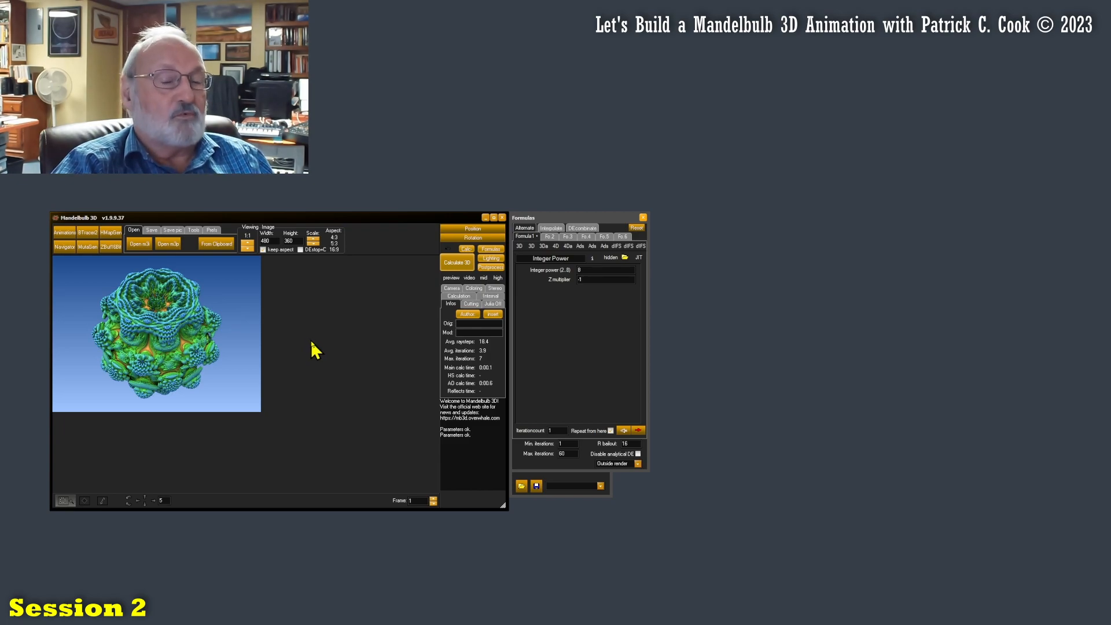
pyautogui.moveTo(308, 354)
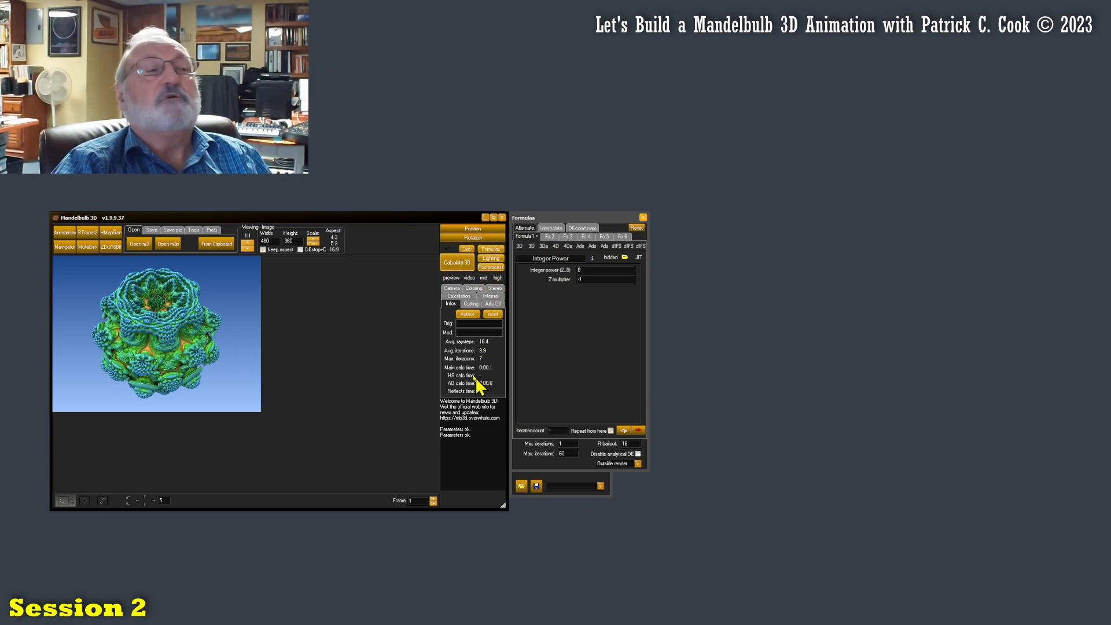
pyautogui.moveTo(428, 379)
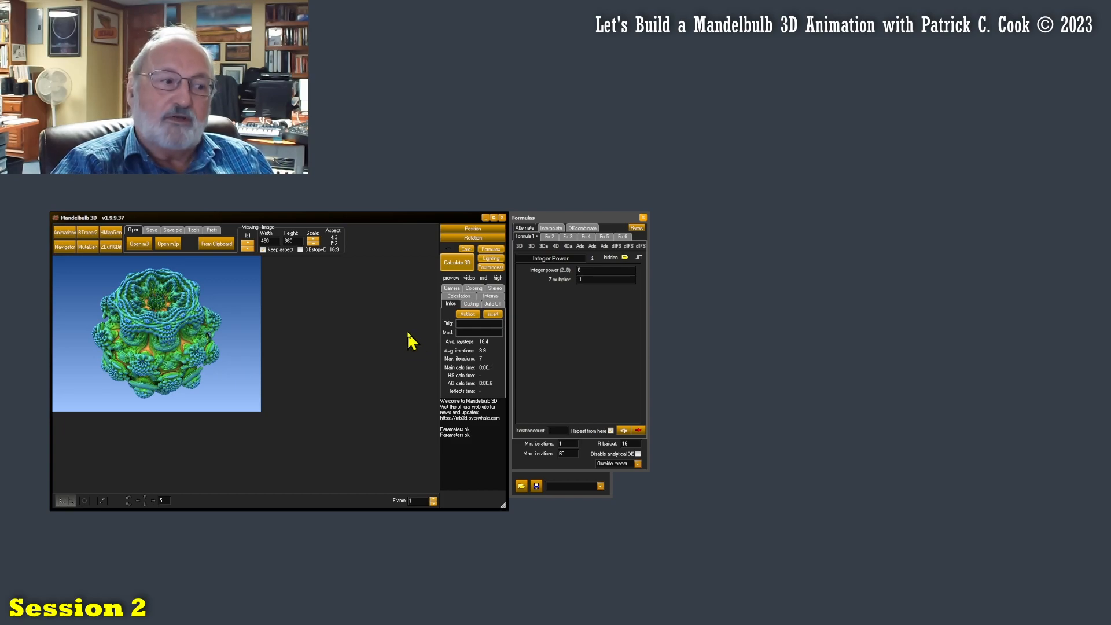
pyautogui.moveTo(412, 340)
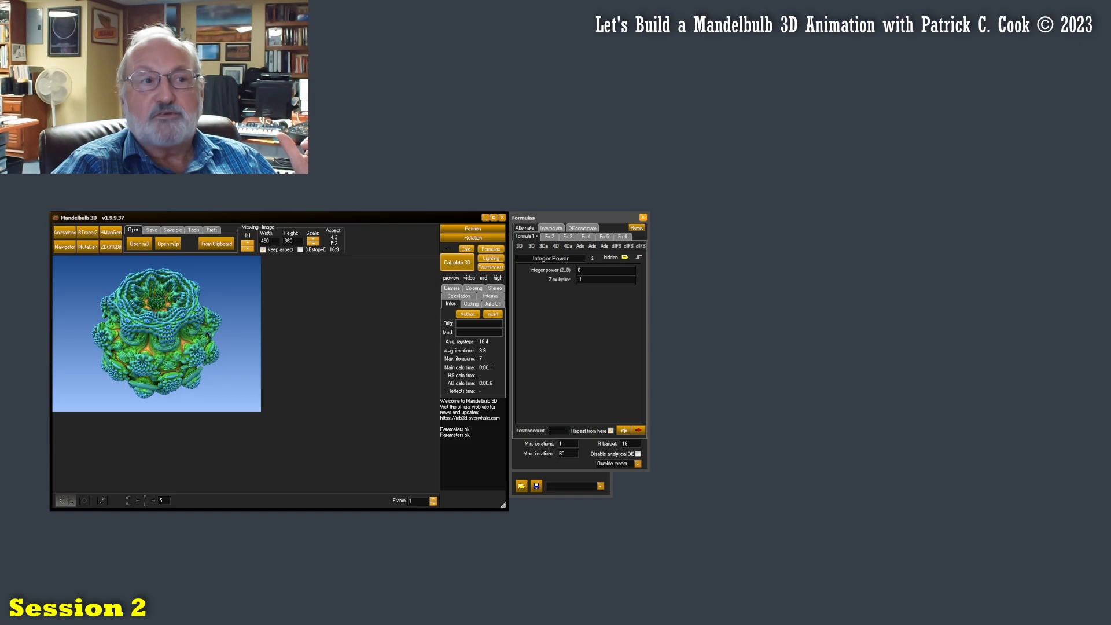
pyautogui.moveTo(740, 415)
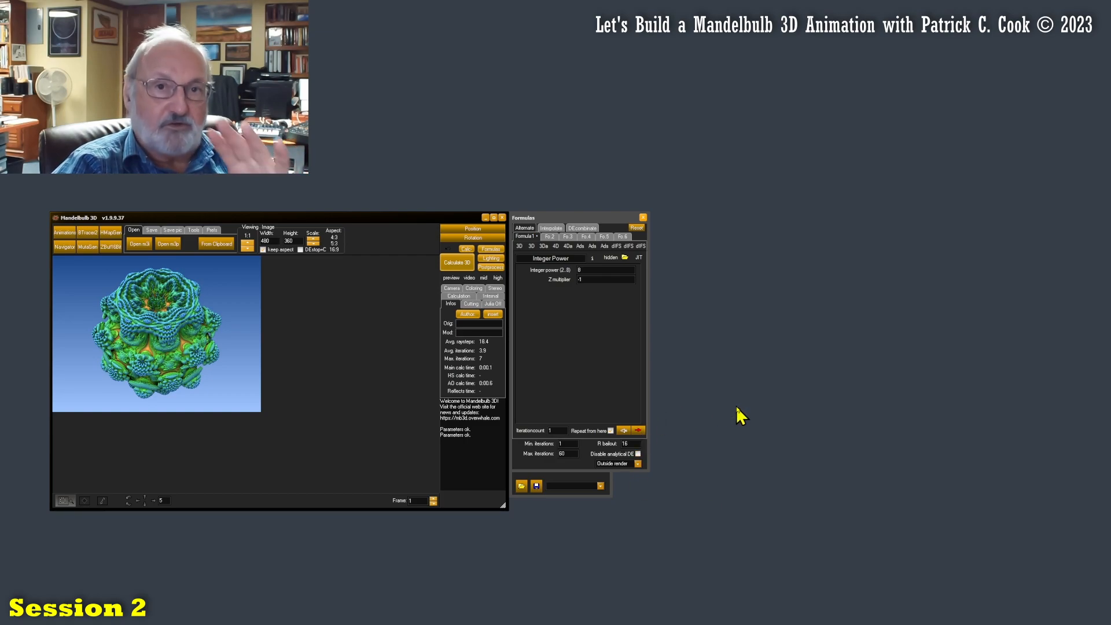
pyautogui.moveTo(517, 360)
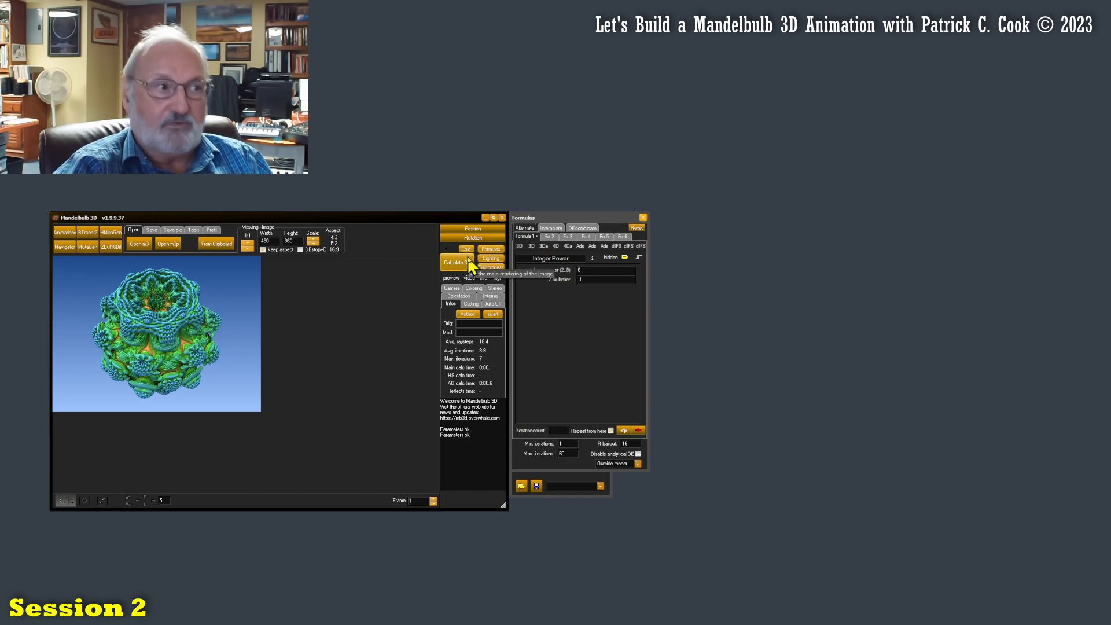
pyautogui.moveTo(634, 358)
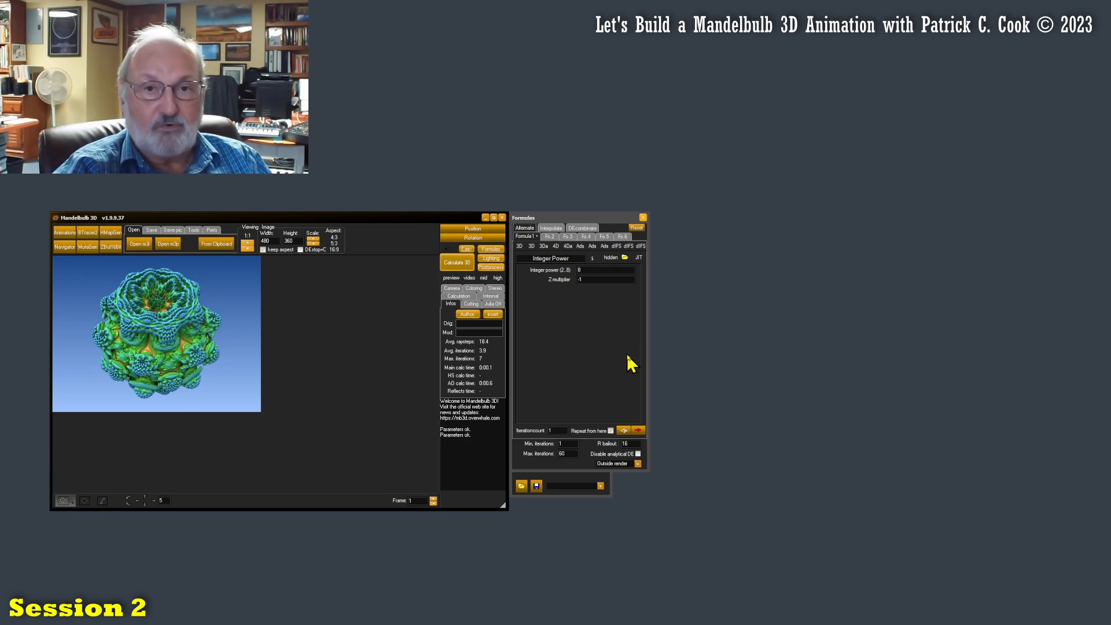
pyautogui.moveTo(640, 358)
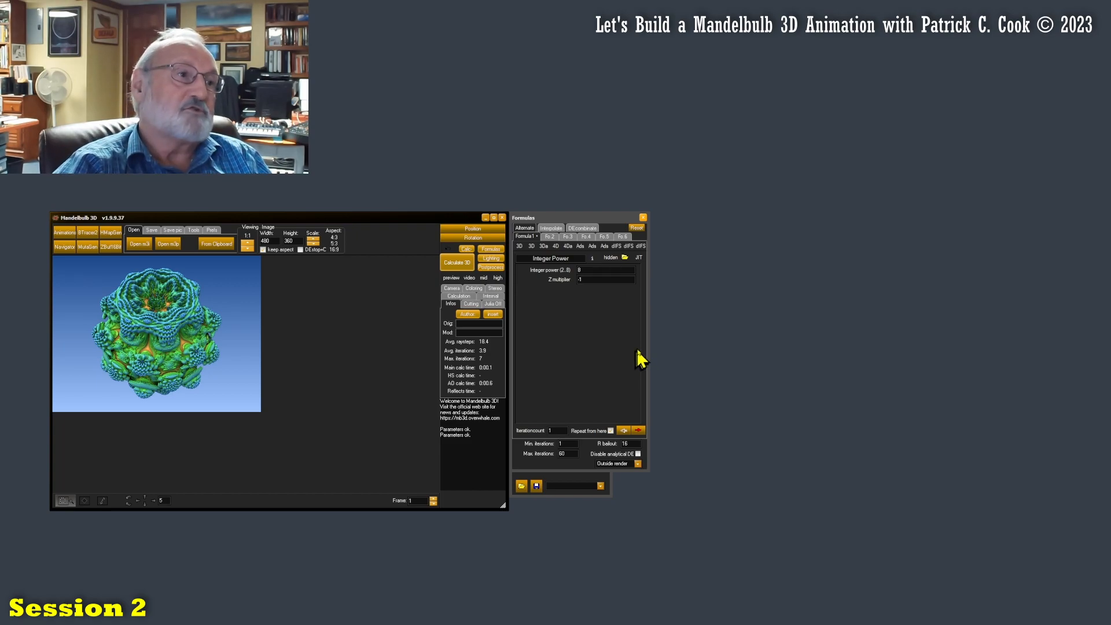
pyautogui.moveTo(644, 359)
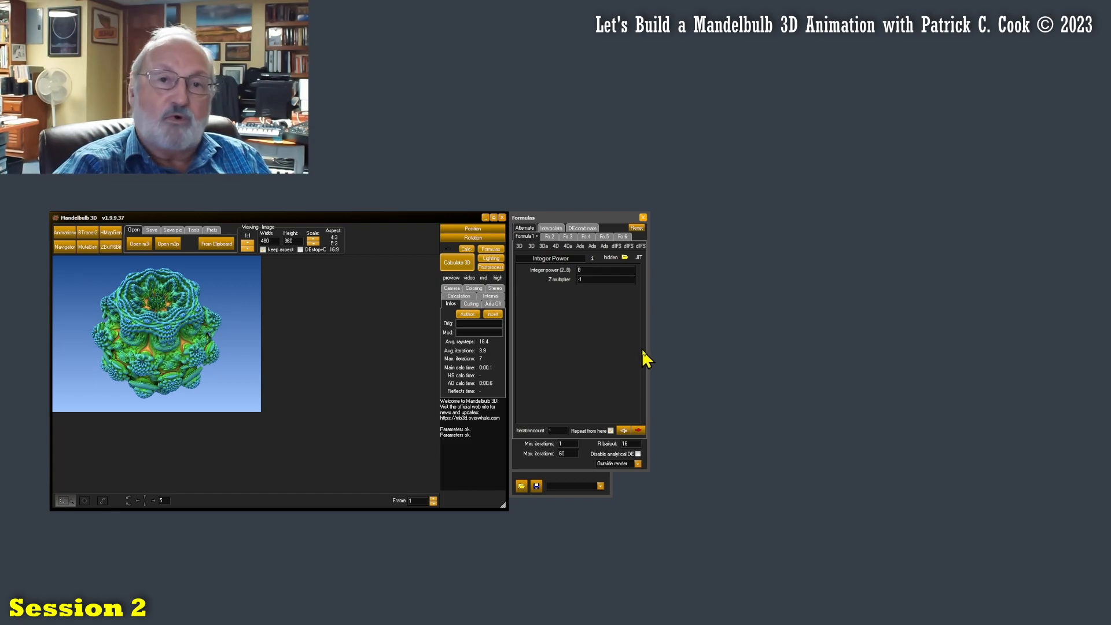
pyautogui.moveTo(641, 359)
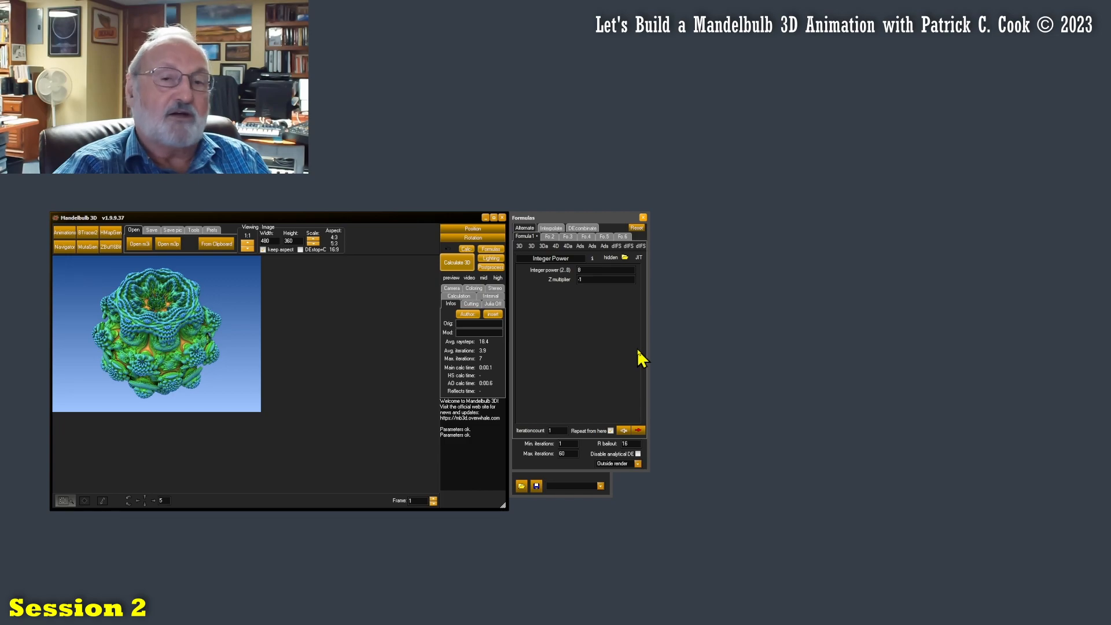